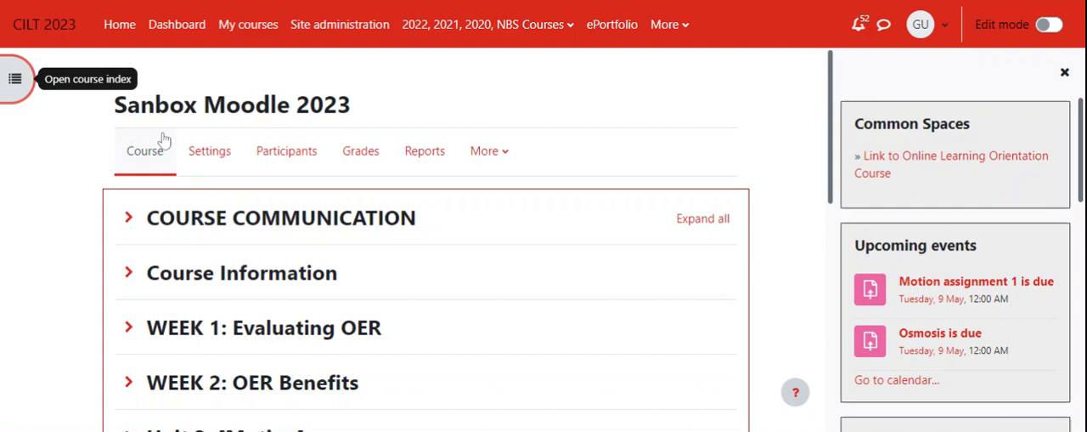
{"action": "mouse_move", "coordinate": [389, 119]}
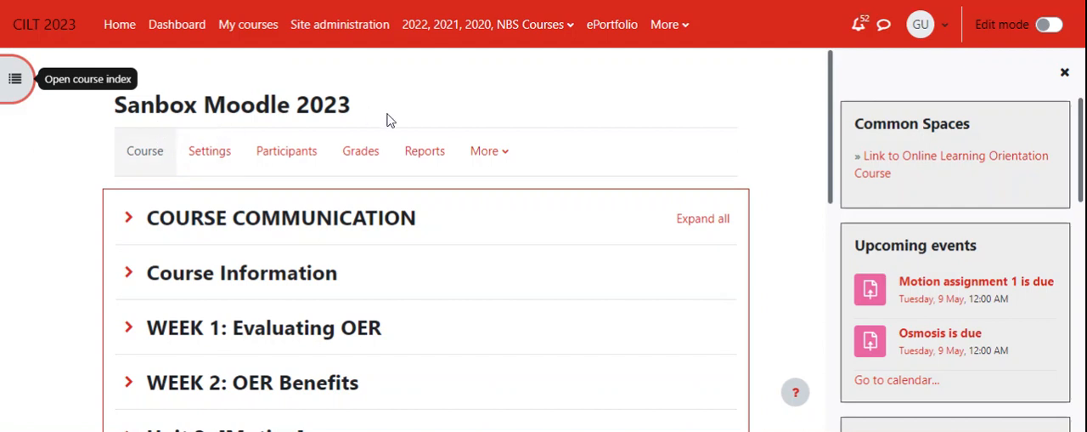
{"action": "mouse_move", "coordinate": [186, 129]}
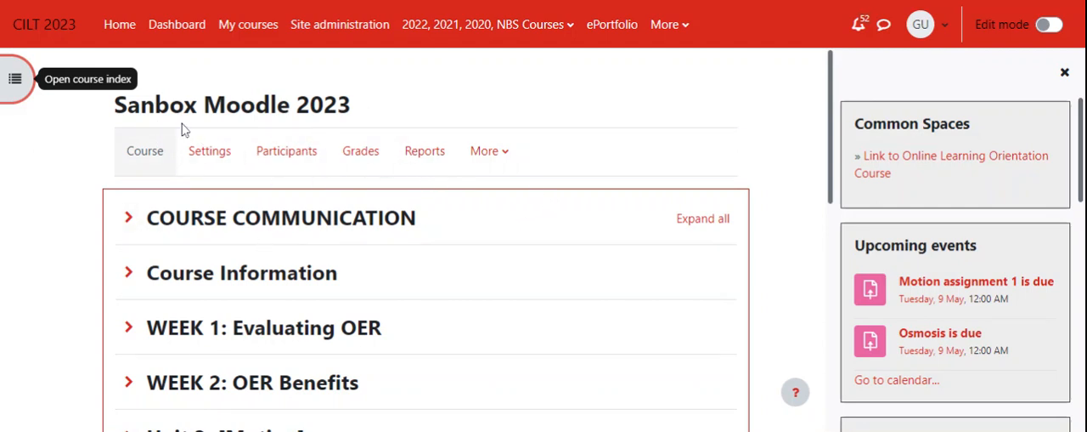
{"action": "mouse_move", "coordinate": [395, 129]}
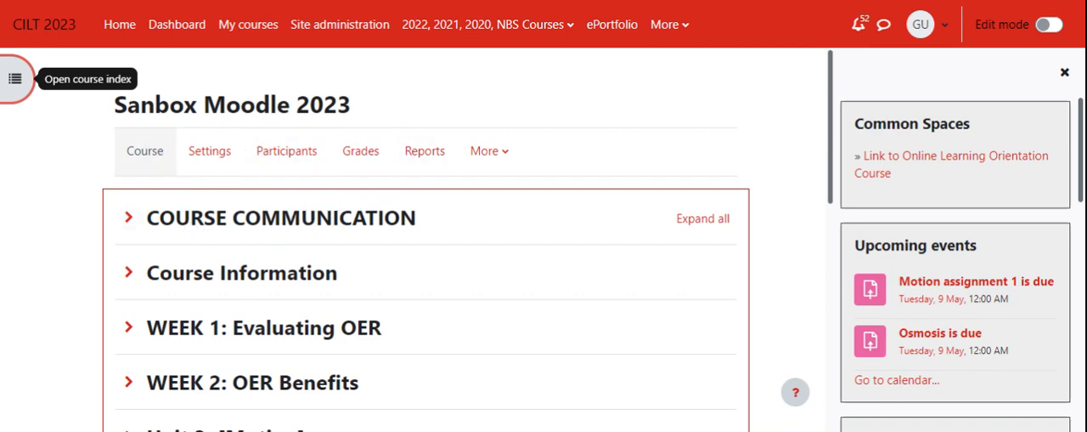
Scroll down the course, then open and dismiss the activity and resource chooser
{"action": "scroll", "scroll_direction": "down", "scroll_amount": 3}
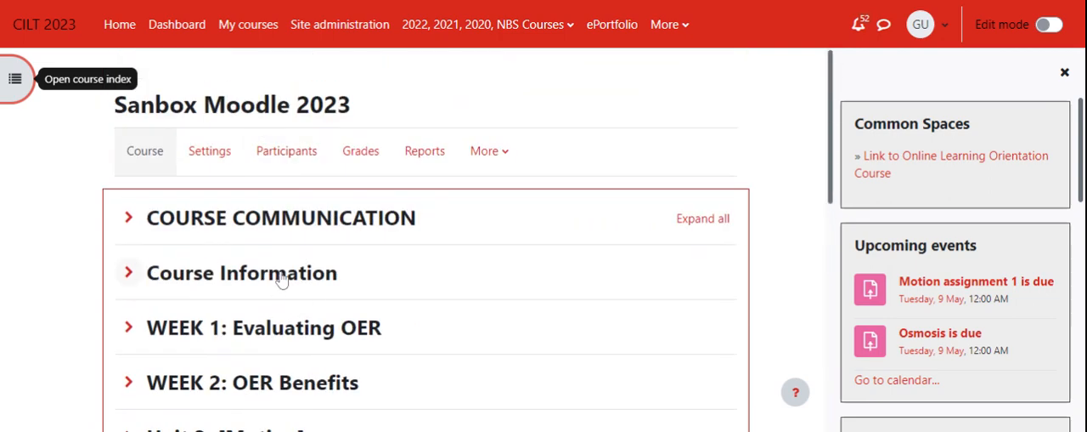
{"action": "scroll", "scroll_direction": "down", "scroll_amount": 3}
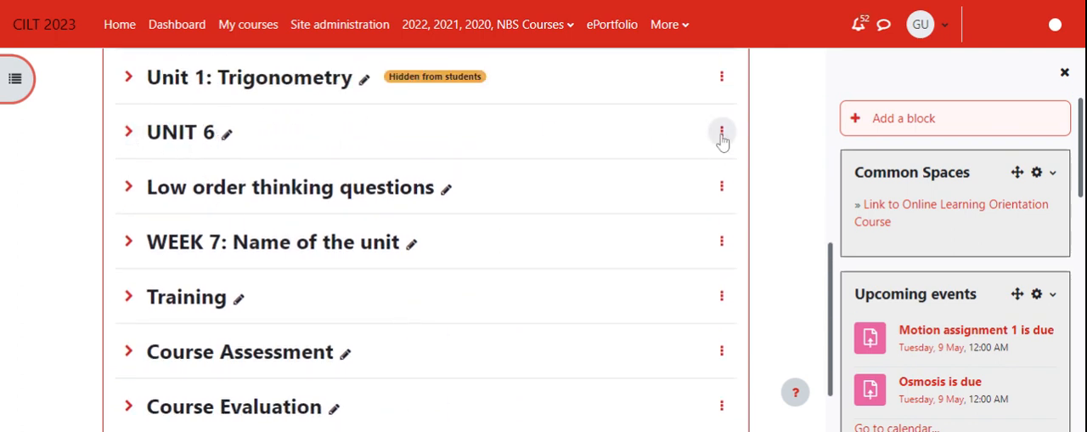
{"action": "left_click", "coordinate": [722, 131]}
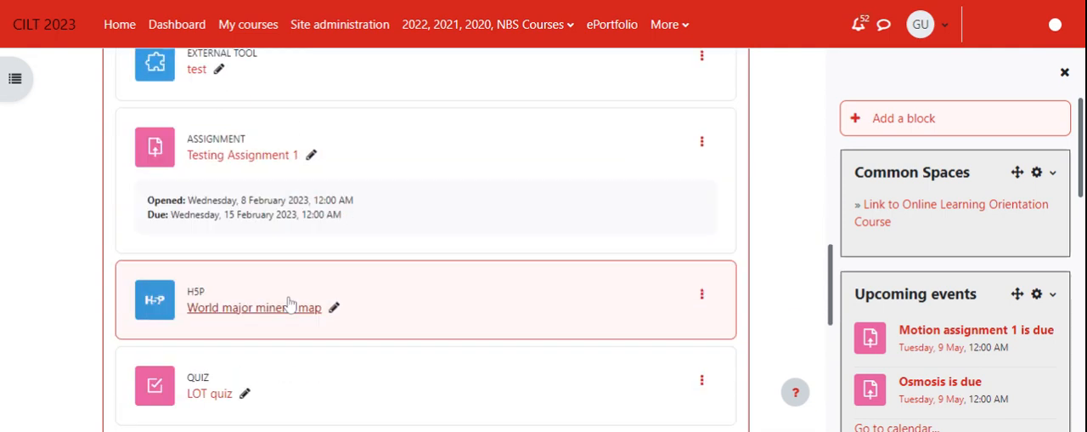
{"action": "left_click", "coordinate": [143, 221]}
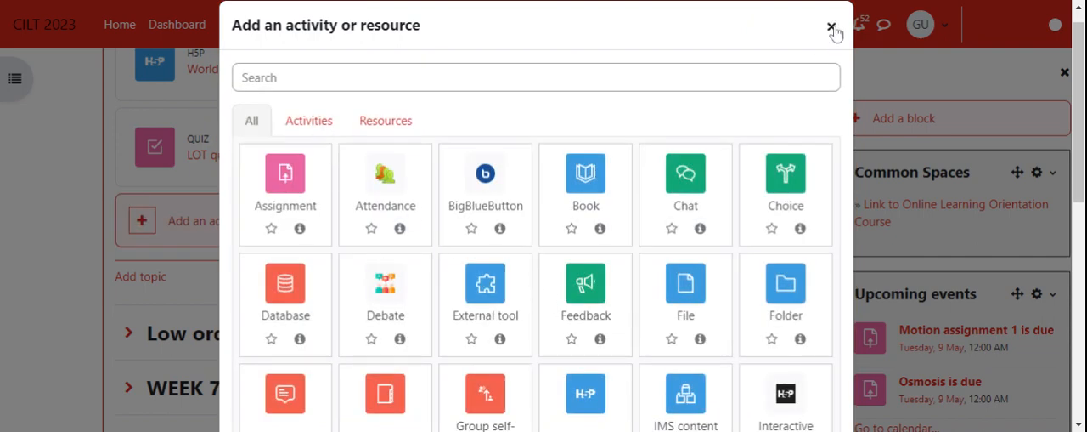
{"action": "left_click", "coordinate": [831, 28]}
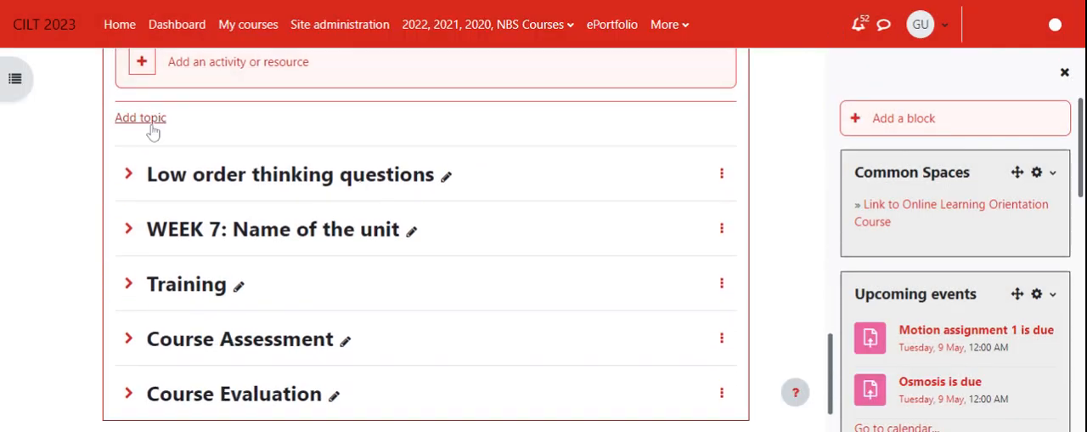
Add a new topic and name it 'CREATING AND SHARING VIDEO CONTENT'
{"action": "left_click", "coordinate": [140, 117]}
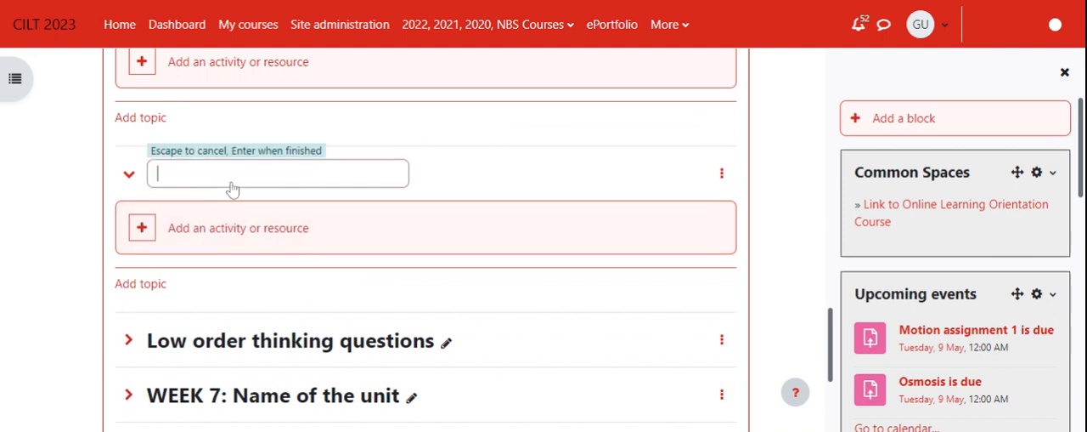
{"action": "left_click", "coordinate": [277, 173]}
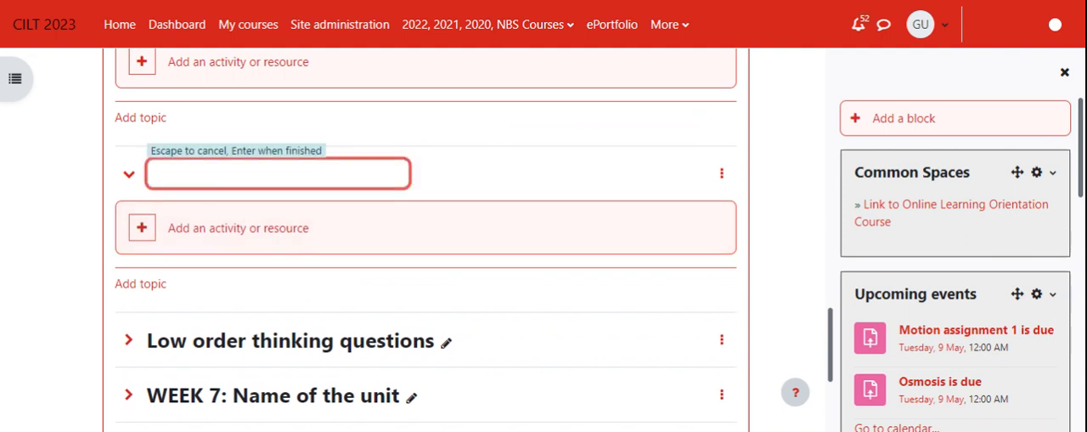
{"action": "type", "text": "U"}
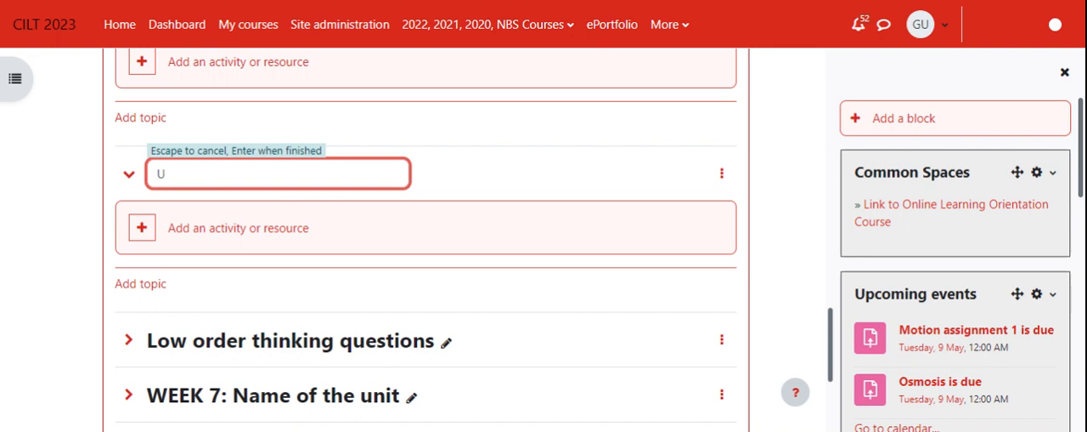
{"action": "key", "text": "Backspace"}
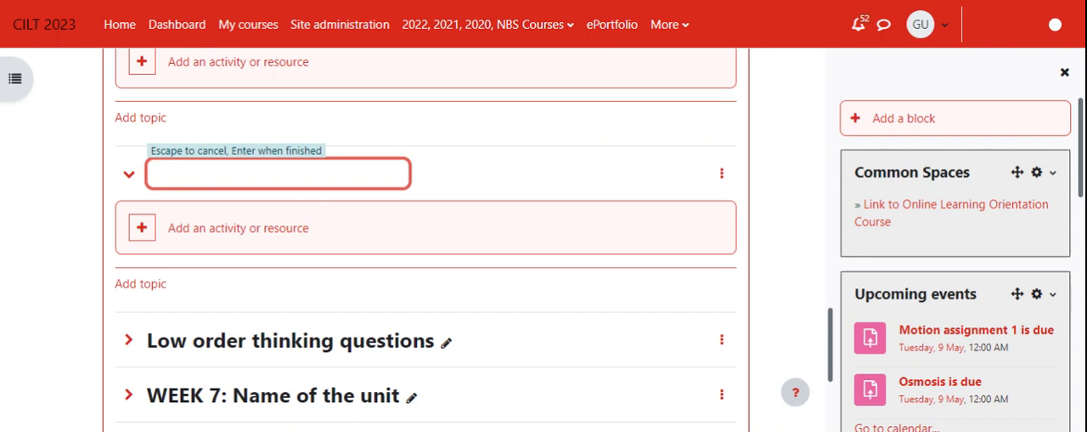
{"action": "type", "text": "CREATING"}
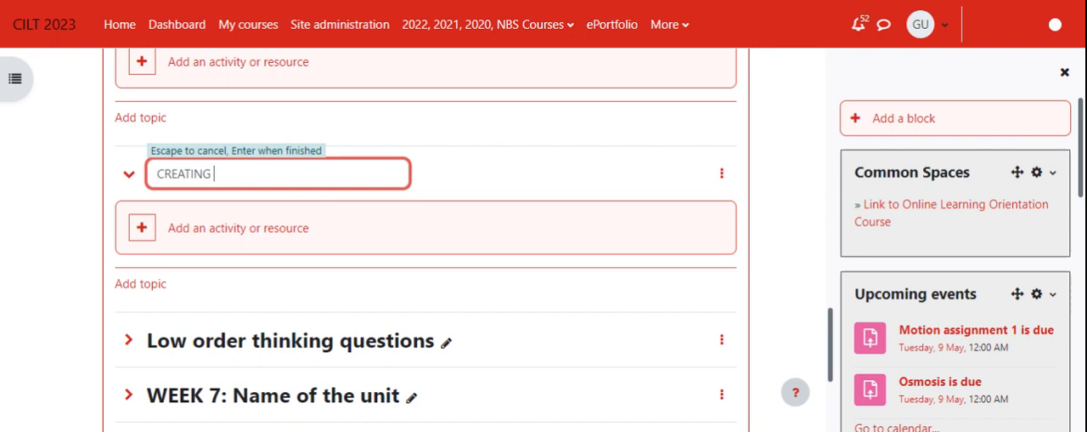
{"action": "type", "text": "AND"}
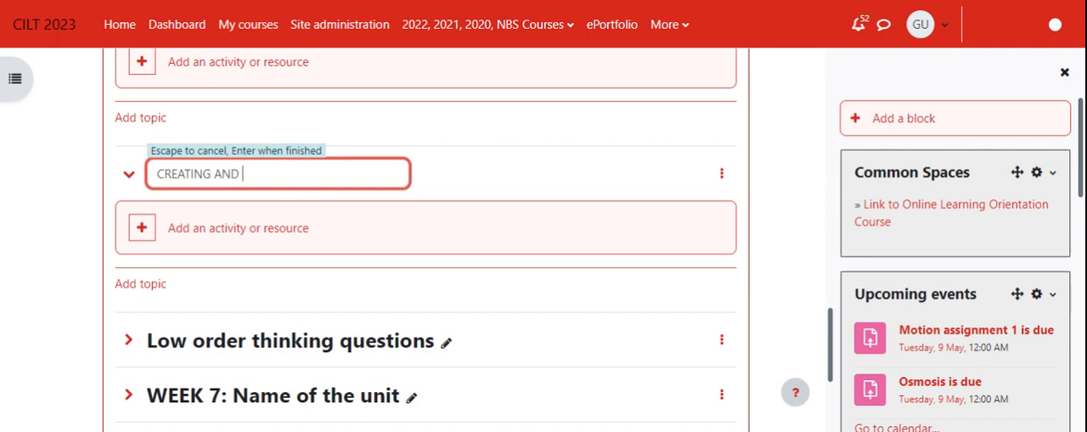
{"action": "type", "text": "SHARING"}
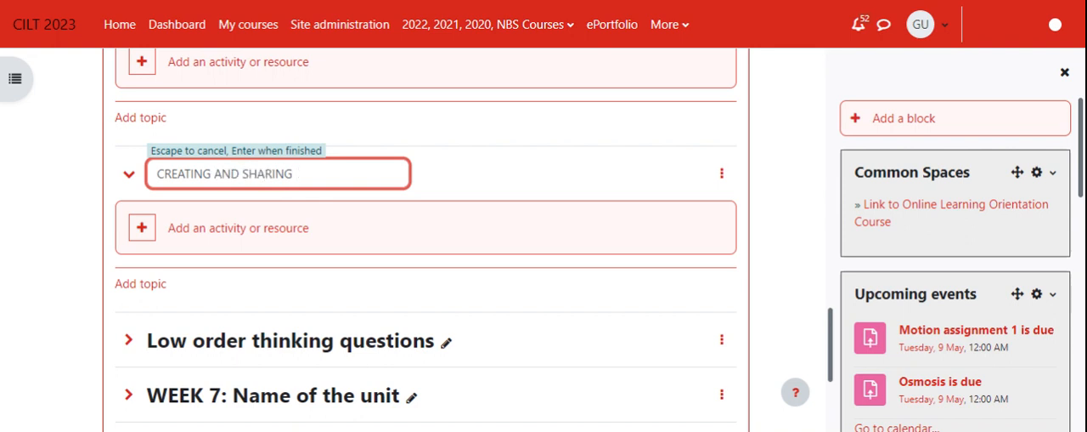
{"action": "type", "text": "VIDEO"}
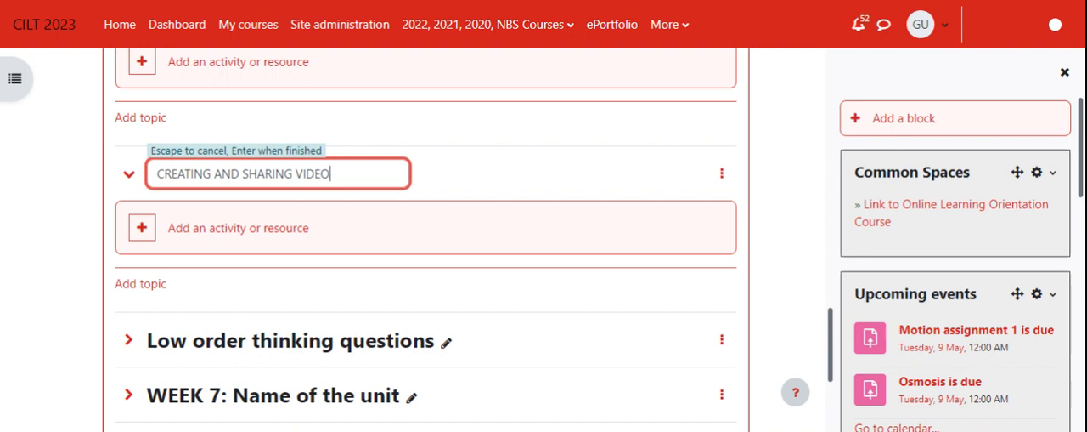
{"action": "type", "text": "CONTENT"}
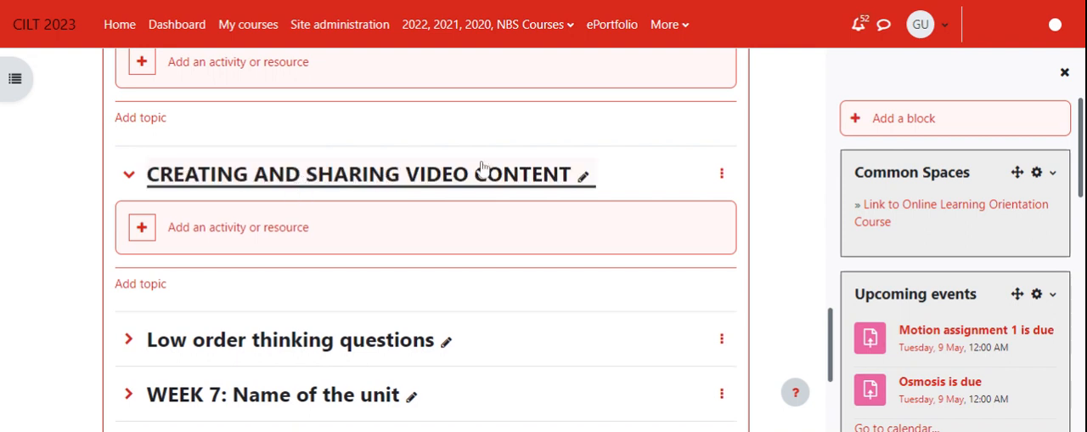
{"action": "mouse_move", "coordinate": [238, 227]}
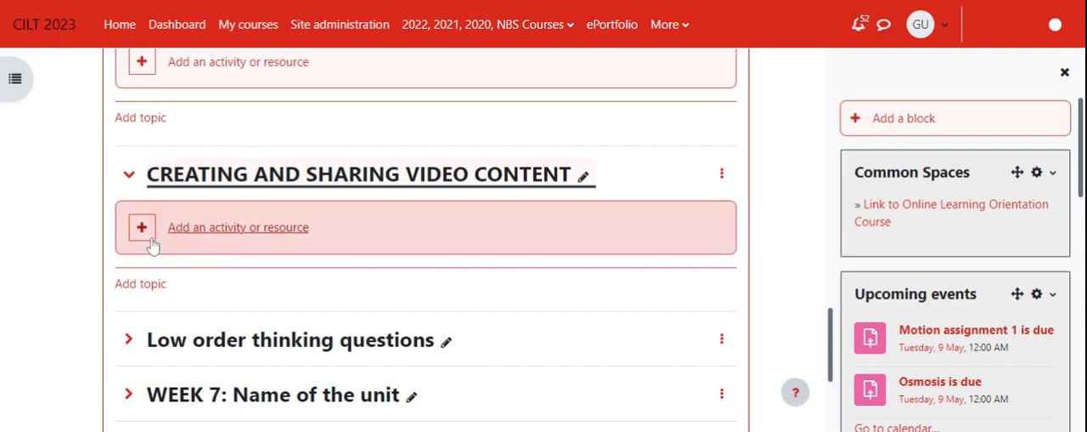
{"action": "mouse_move", "coordinate": [143, 231]}
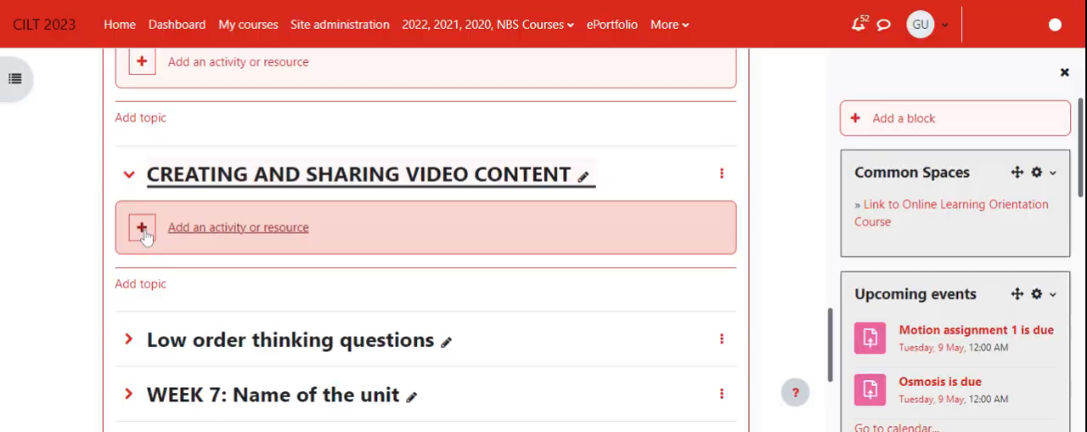
Choose the Page resource from the new topic's activity and resource chooser
{"action": "left_click", "coordinate": [142, 227]}
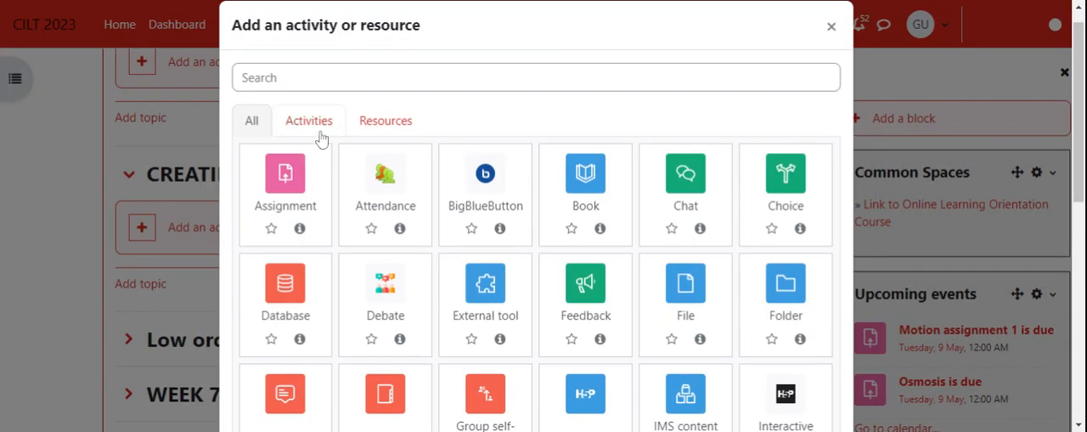
{"action": "mouse_move", "coordinate": [309, 140]}
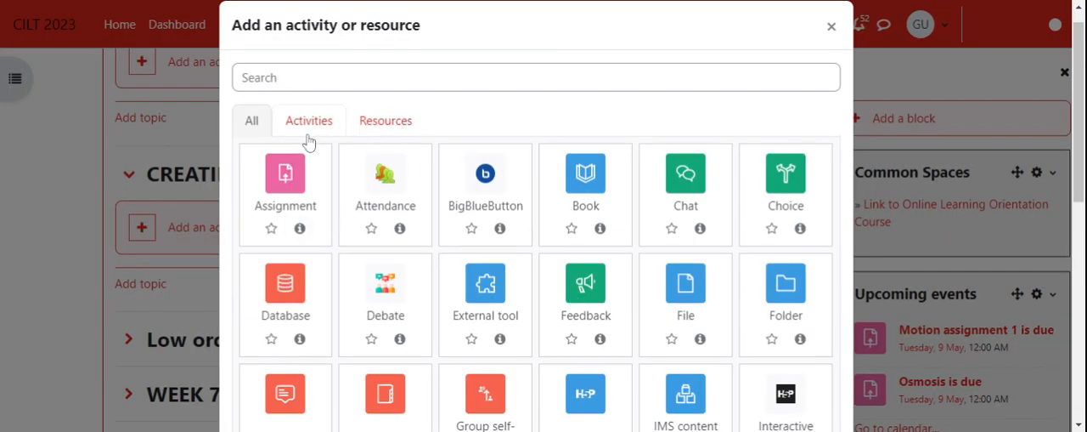
{"action": "left_click", "coordinate": [385, 119]}
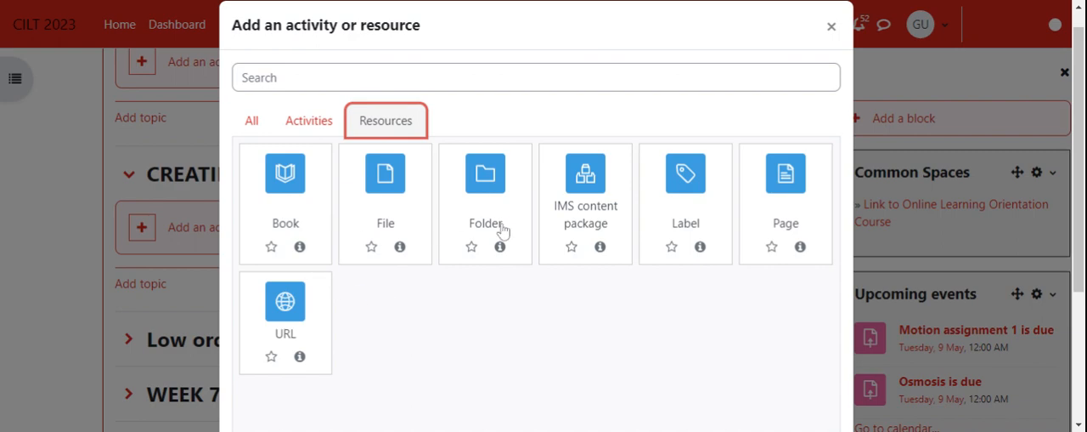
{"action": "mouse_move", "coordinate": [775, 174]}
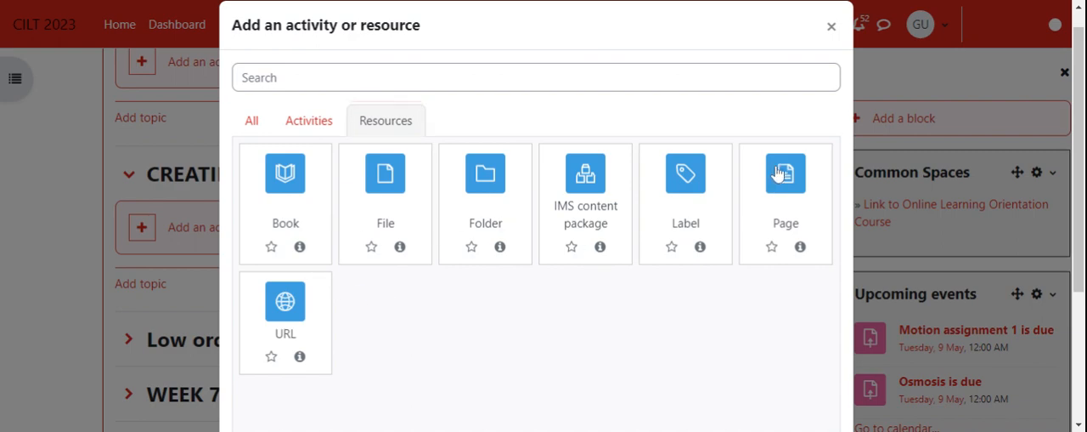
{"action": "left_click", "coordinate": [784, 173]}
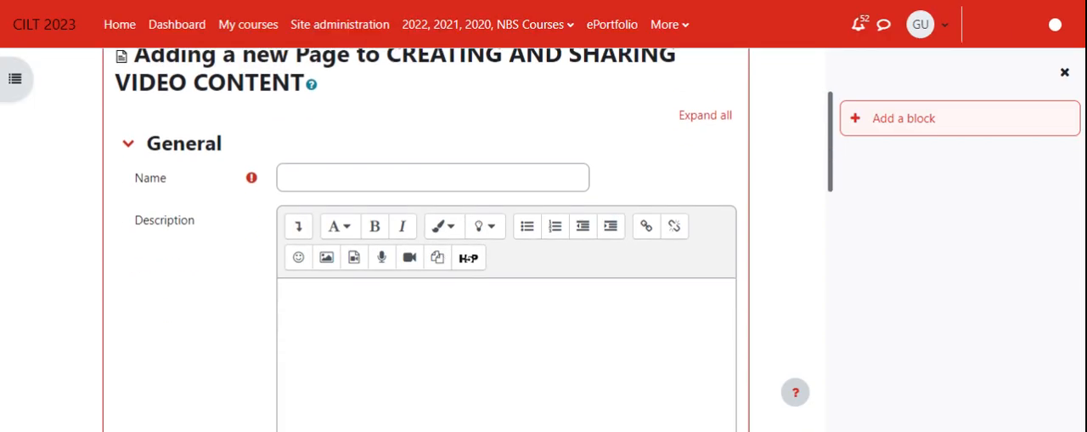
Enter 'Locating free and open video editing tools' as the page name, then scroll the form
{"action": "left_click", "coordinate": [433, 170]}
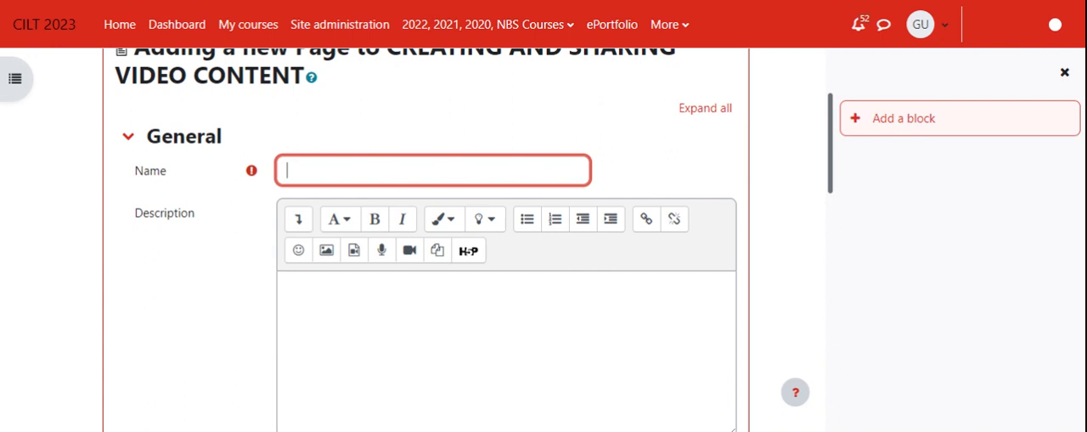
{"action": "type", "text": "Addi"}
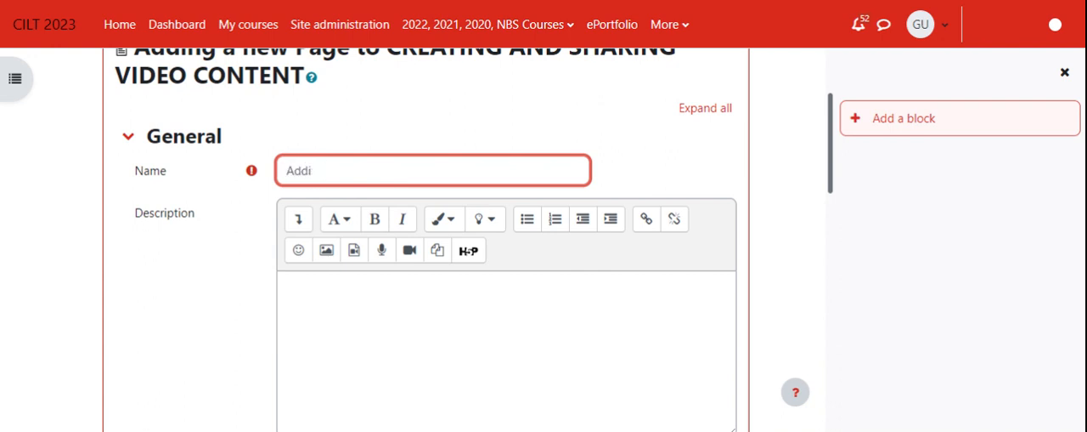
{"action": "type", "text": "Locati"}
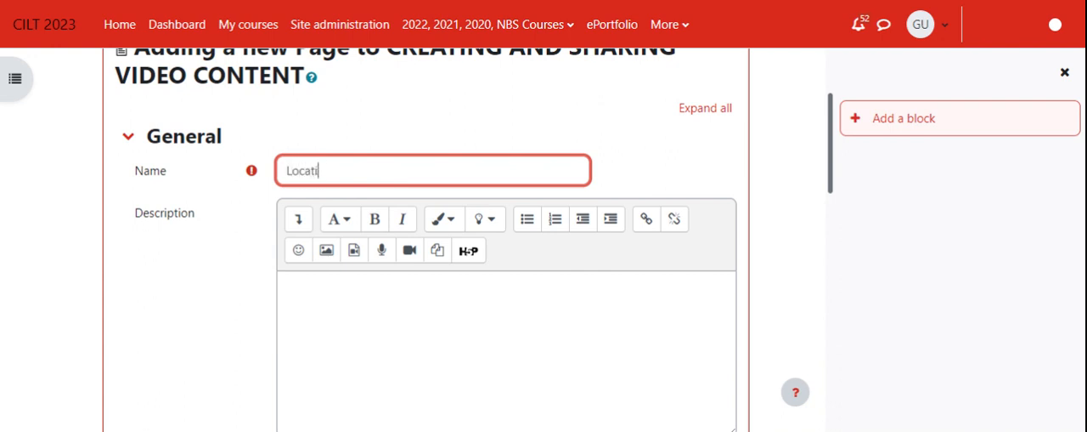
{"action": "type", "text": "ng"}
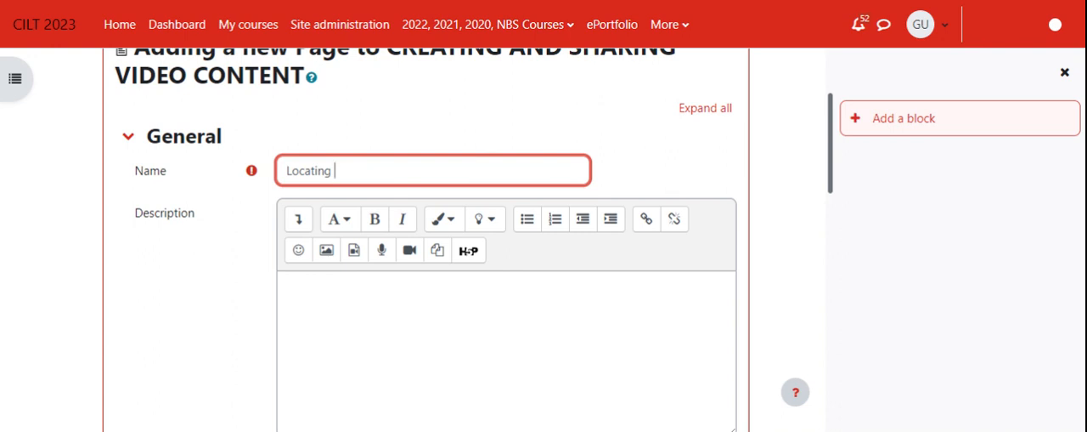
{"action": "type", "text": "free and open"}
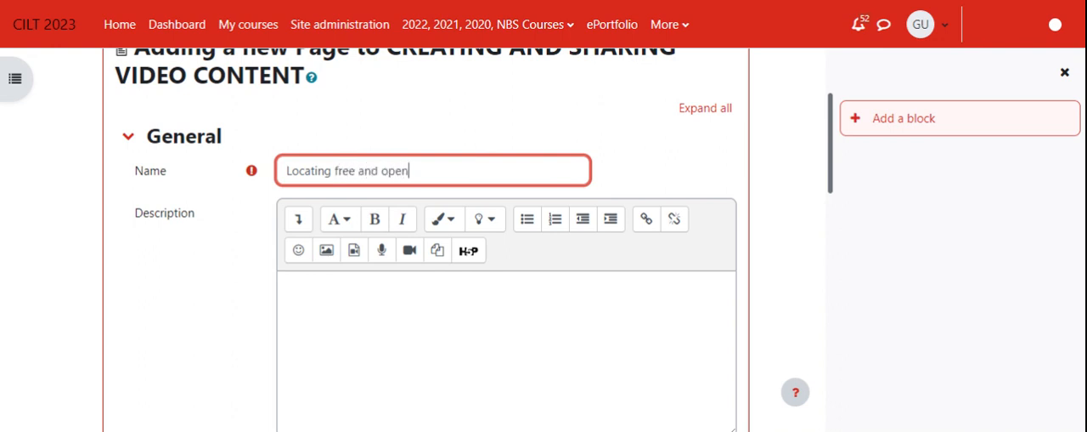
{"action": "type", "text": "v"}
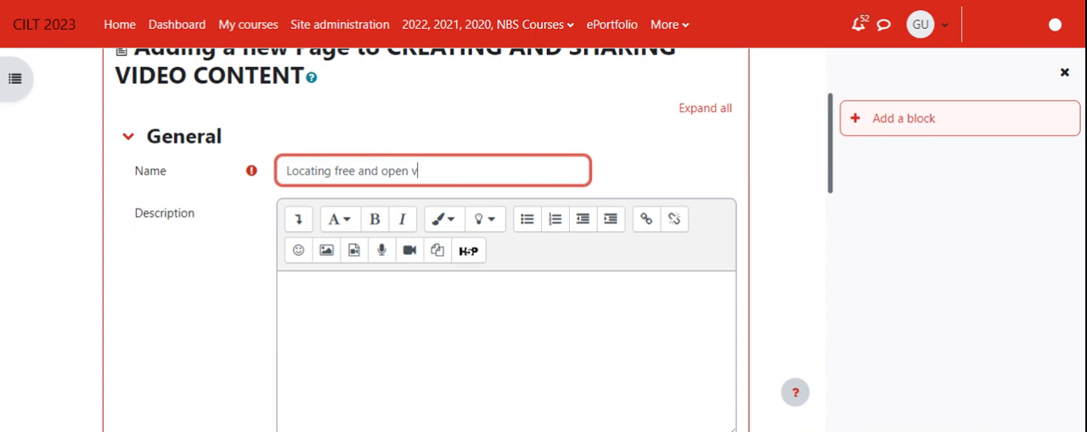
{"action": "type", "text": "ideo editing"}
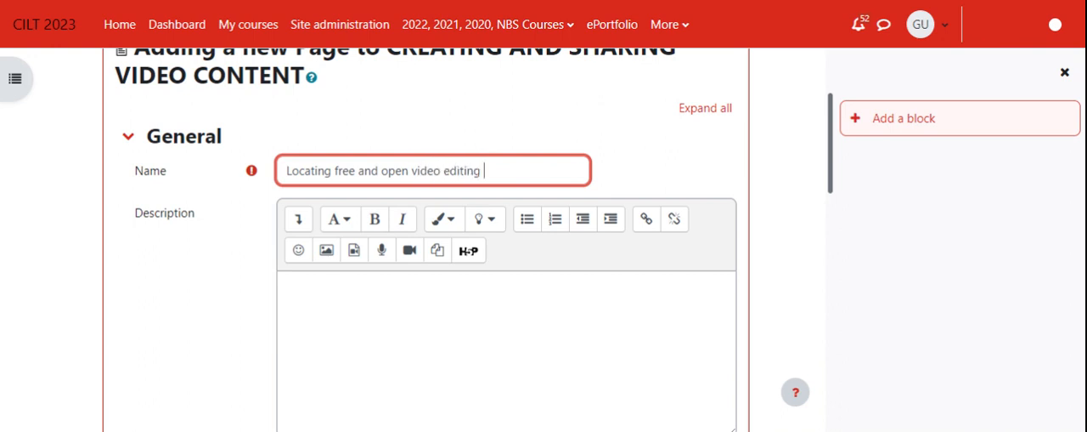
{"action": "type", "text": "tools"}
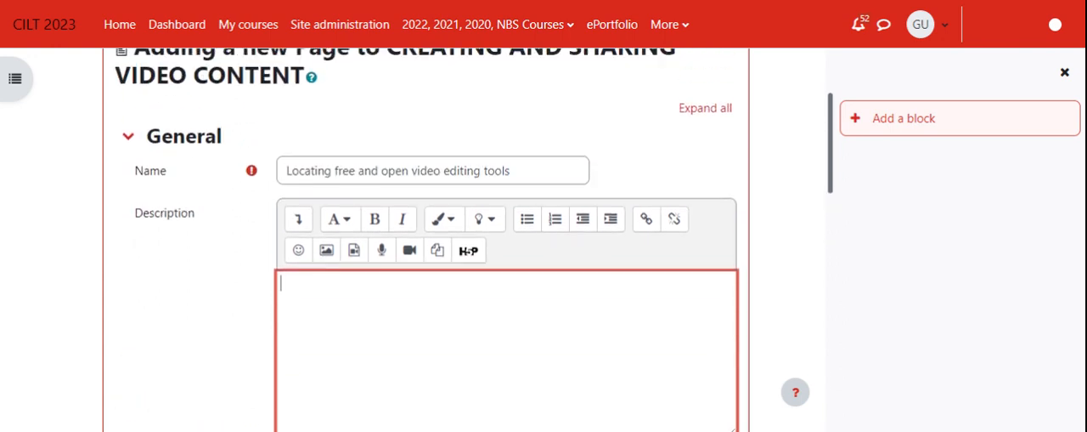
{"action": "scroll", "scroll_direction": "down", "scroll_amount": 3}
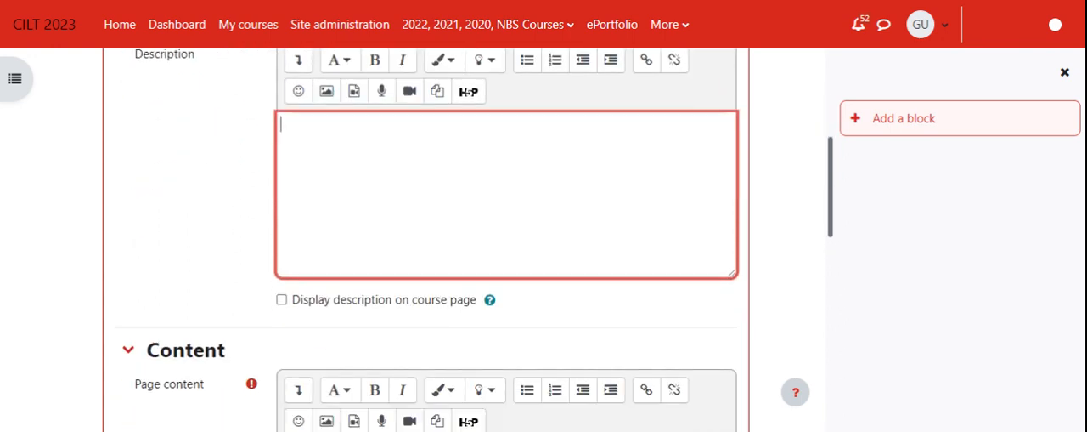
{"action": "scroll", "scroll_direction": "up", "scroll_amount": 3}
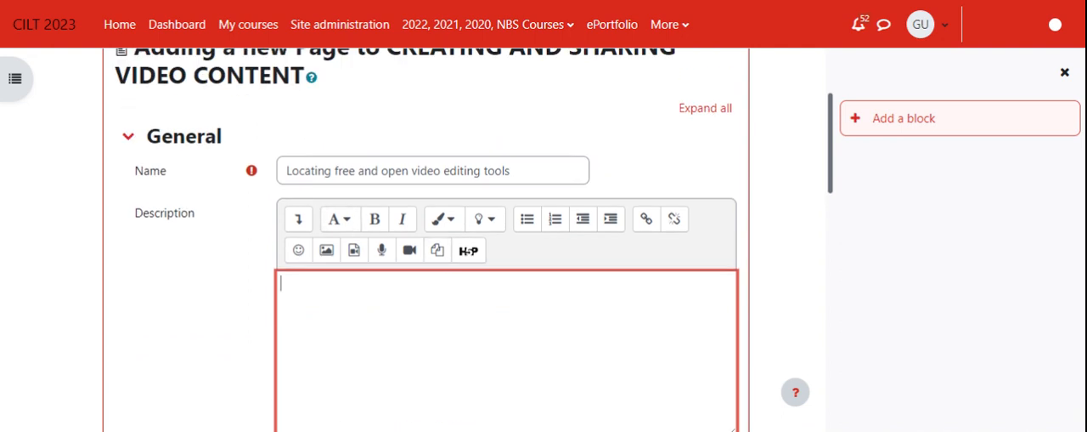
{"action": "scroll", "scroll_direction": "down", "scroll_amount": 3}
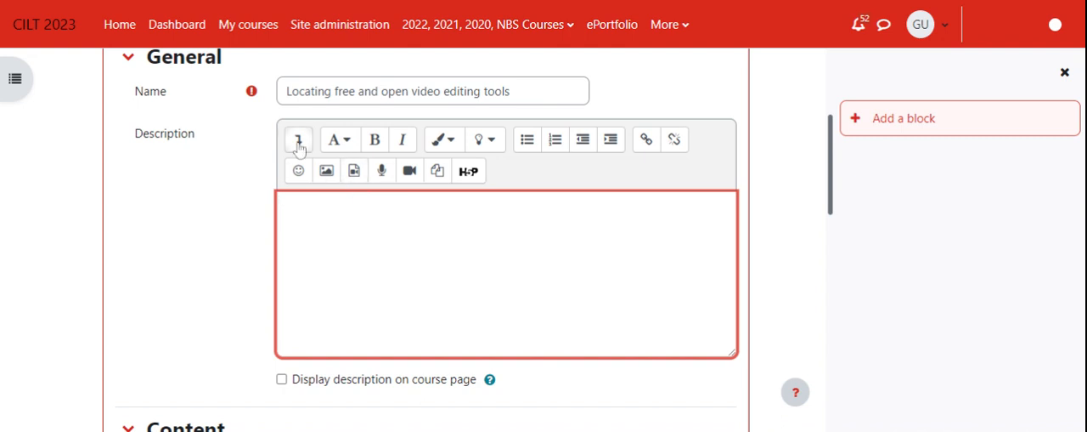
Expand the description editor toolbar, close the video recorder, and open Insert media
{"action": "left_click", "coordinate": [298, 139]}
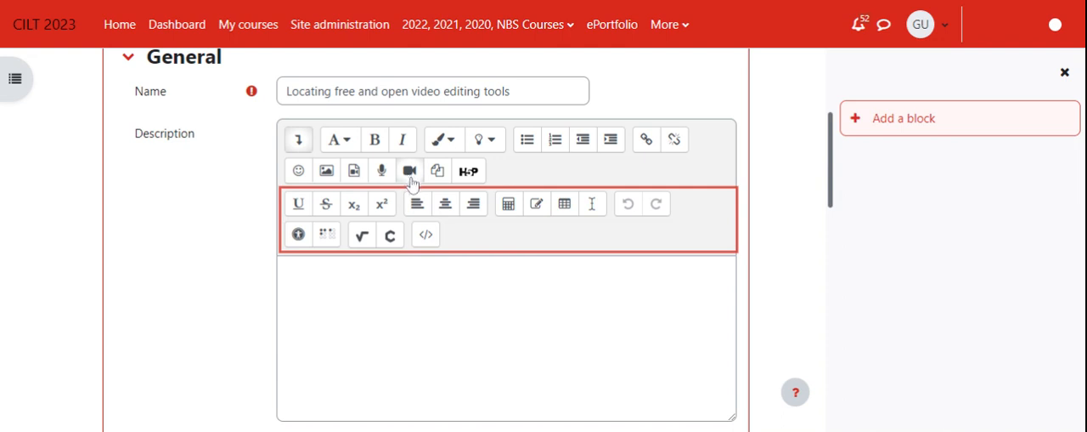
{"action": "left_click", "coordinate": [409, 170]}
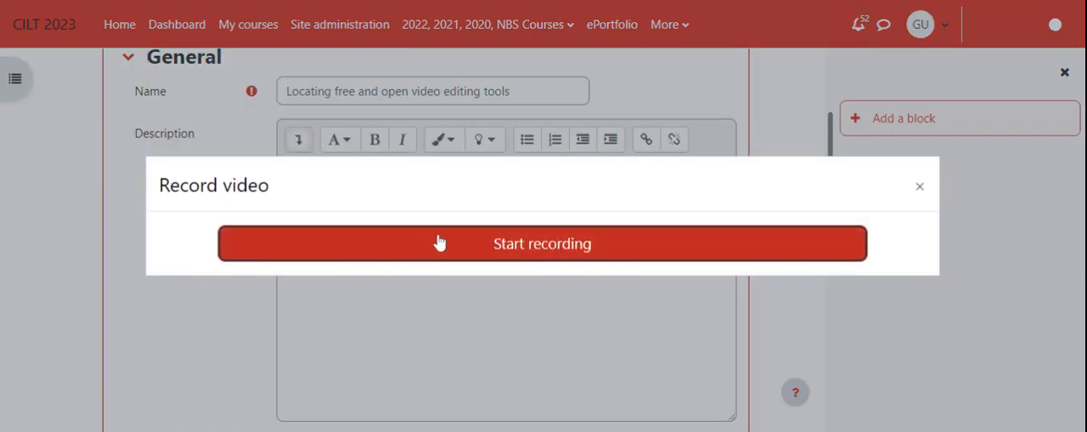
{"action": "left_click", "coordinate": [919, 185]}
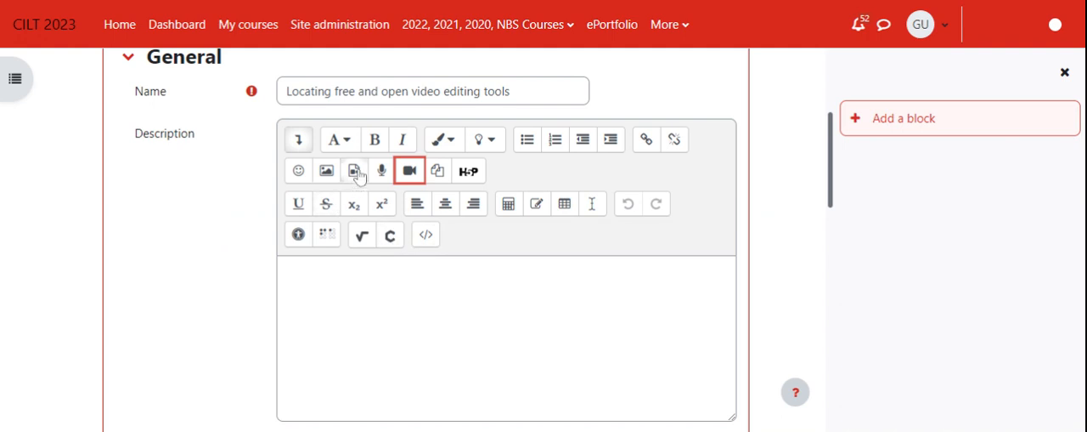
{"action": "left_click", "coordinate": [410, 170]}
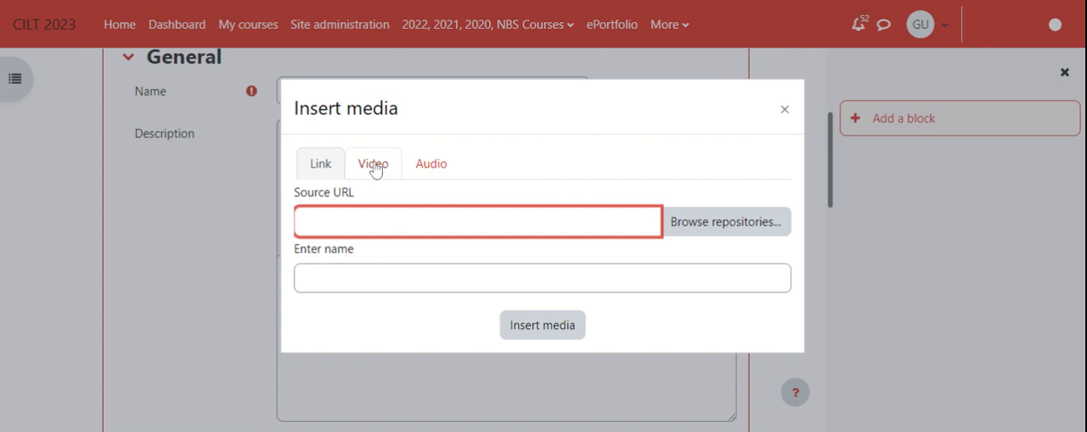
Switch Insert media to Video and browse repositories for a video source
{"action": "left_click", "coordinate": [321, 163]}
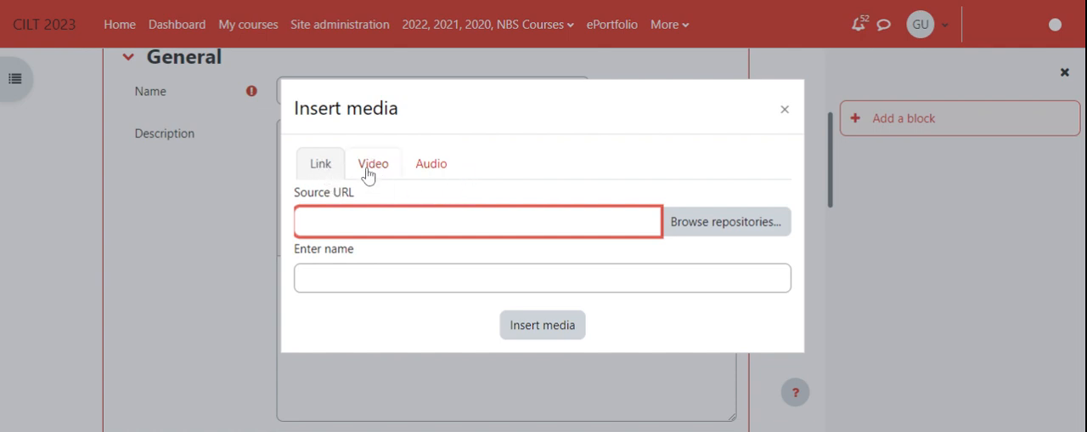
{"action": "left_click", "coordinate": [373, 163]}
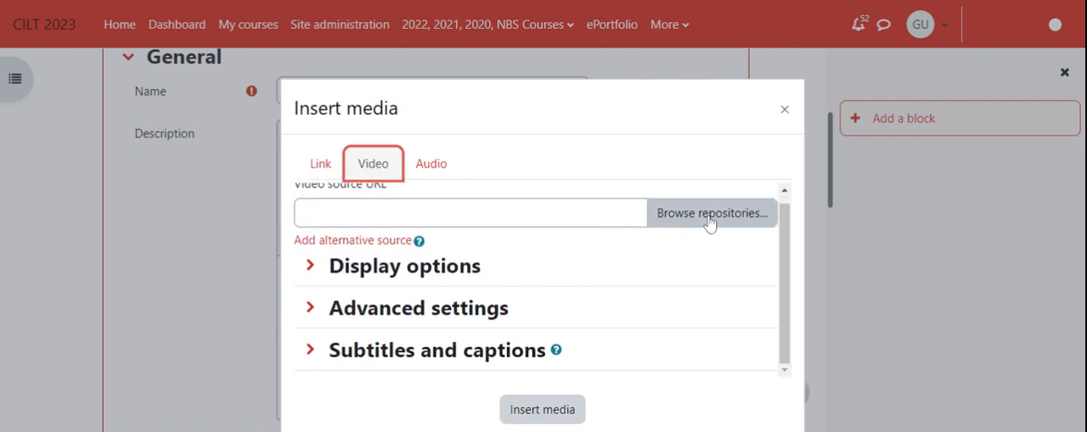
{"action": "left_click", "coordinate": [711, 212]}
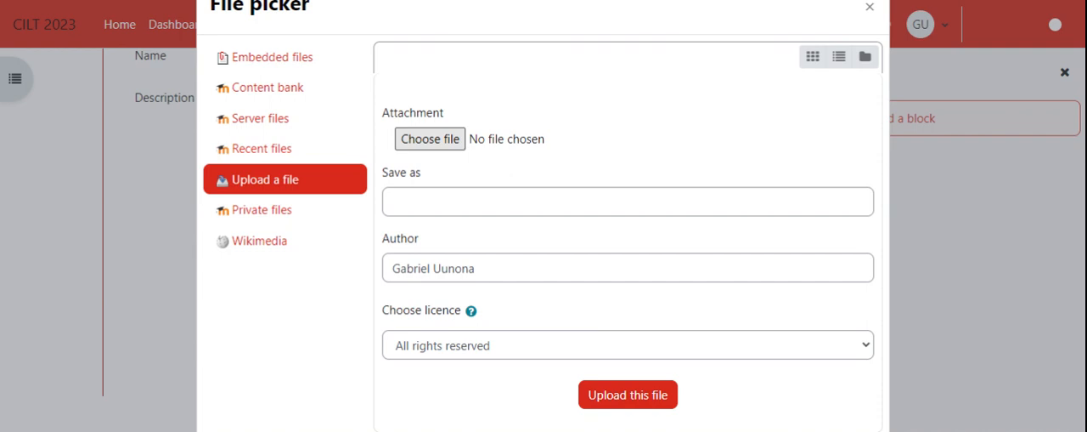
Upload 'Locating open tech tools .mkv' under a Creative Commons - ShareAlike licence
{"action": "left_click", "coordinate": [429, 139]}
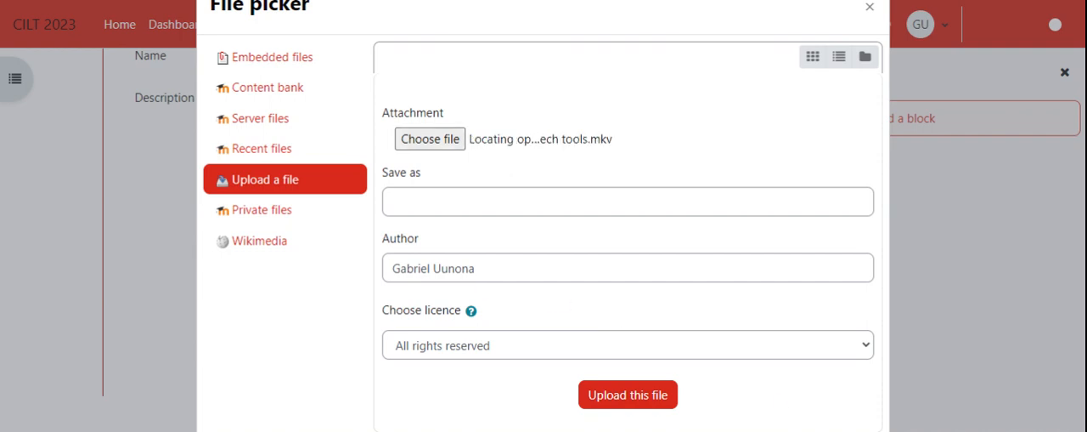
{"action": "left_click", "coordinate": [628, 201]}
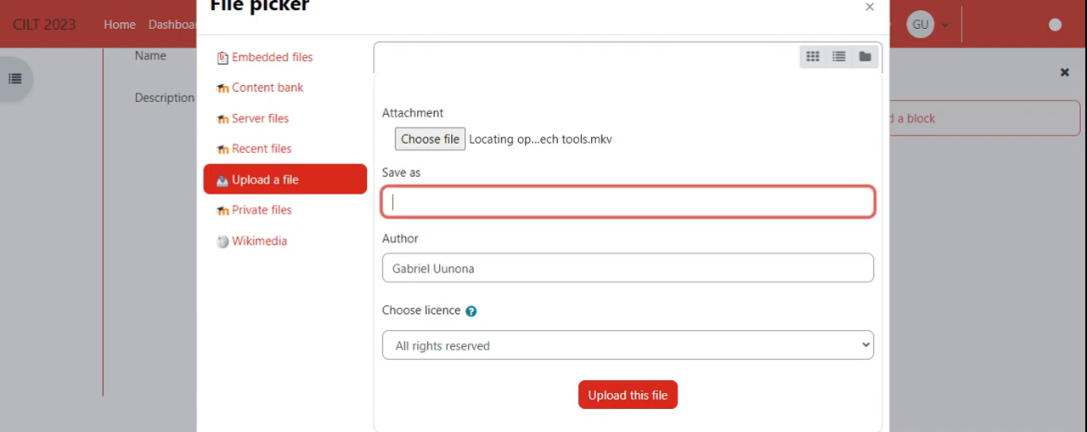
{"action": "mouse_move", "coordinate": [523, 337]}
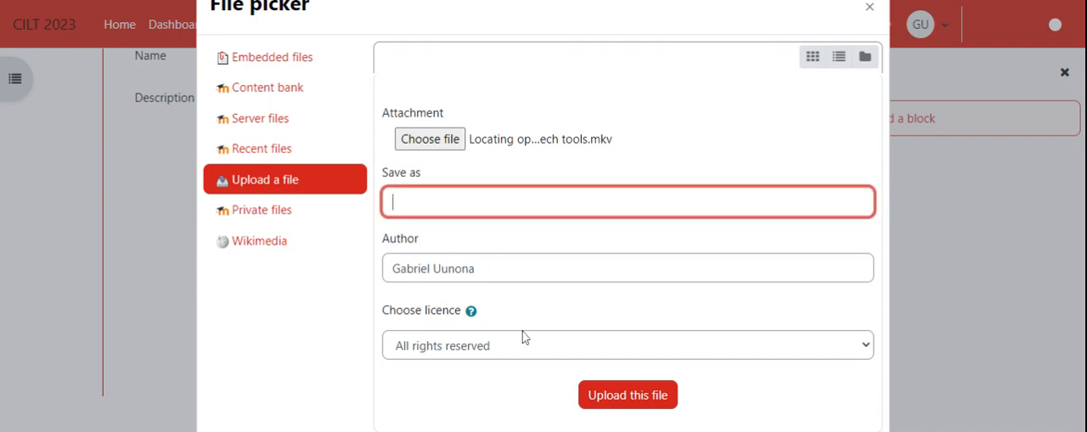
{"action": "left_click", "coordinate": [627, 345]}
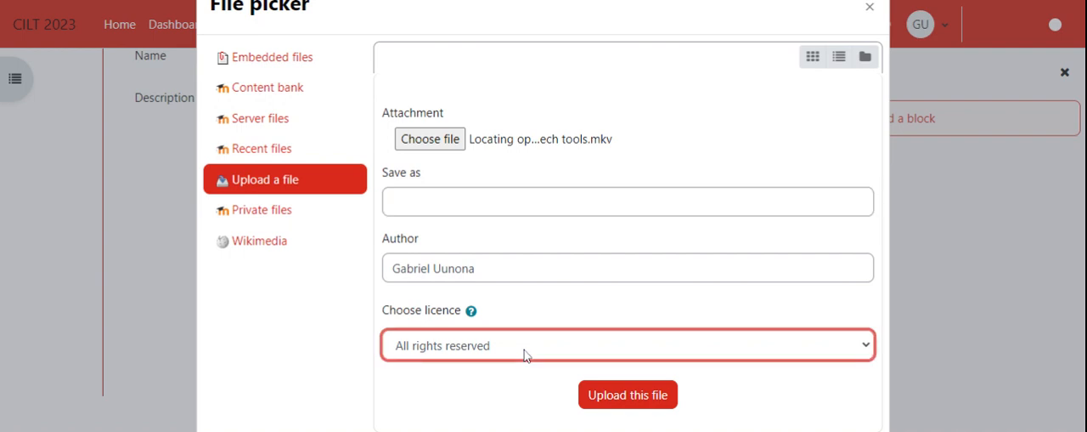
{"action": "mouse_move", "coordinate": [413, 332]}
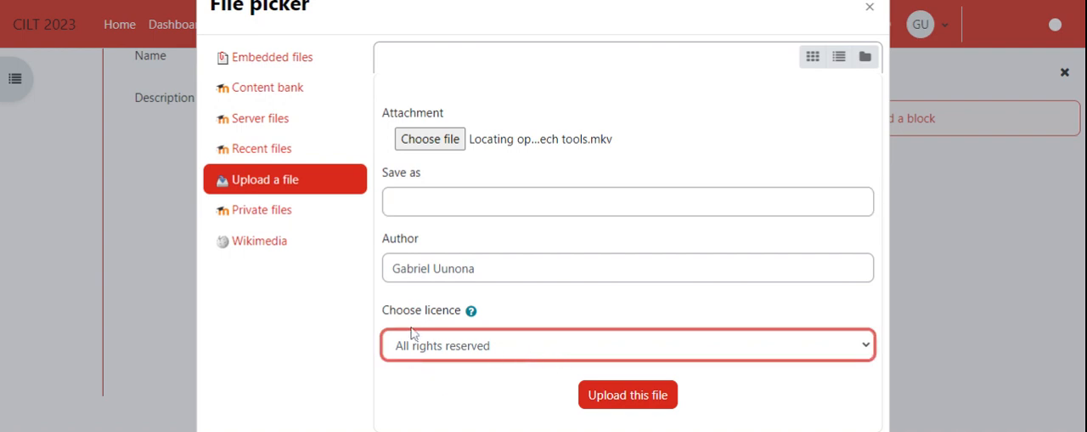
{"action": "mouse_move", "coordinate": [546, 337]}
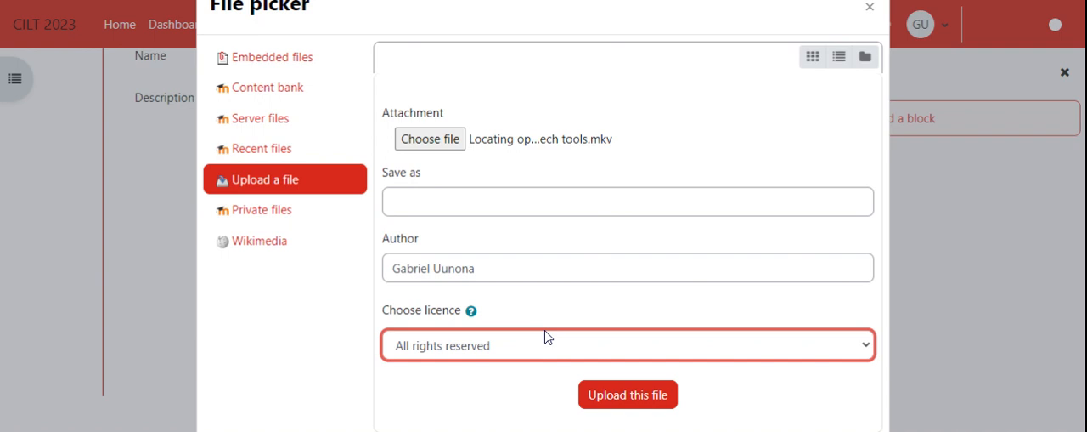
{"action": "left_click", "coordinate": [627, 344]}
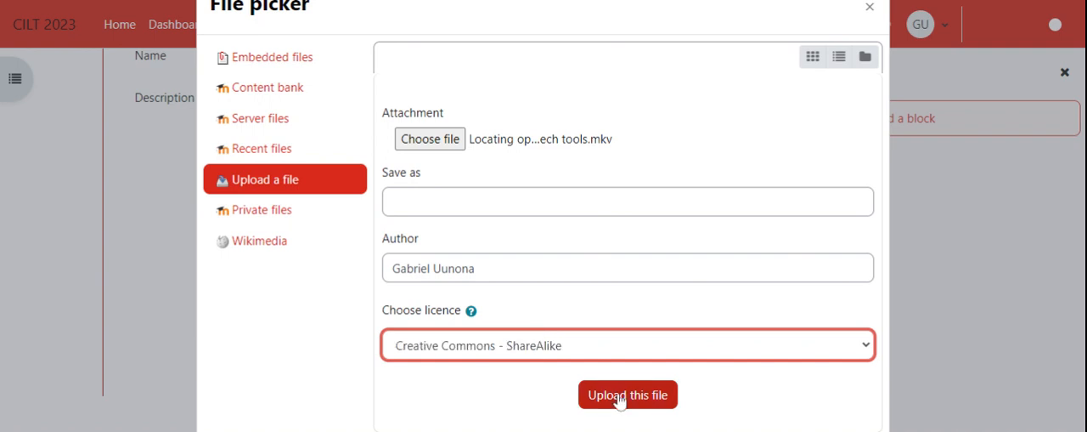
{"action": "left_click", "coordinate": [628, 394]}
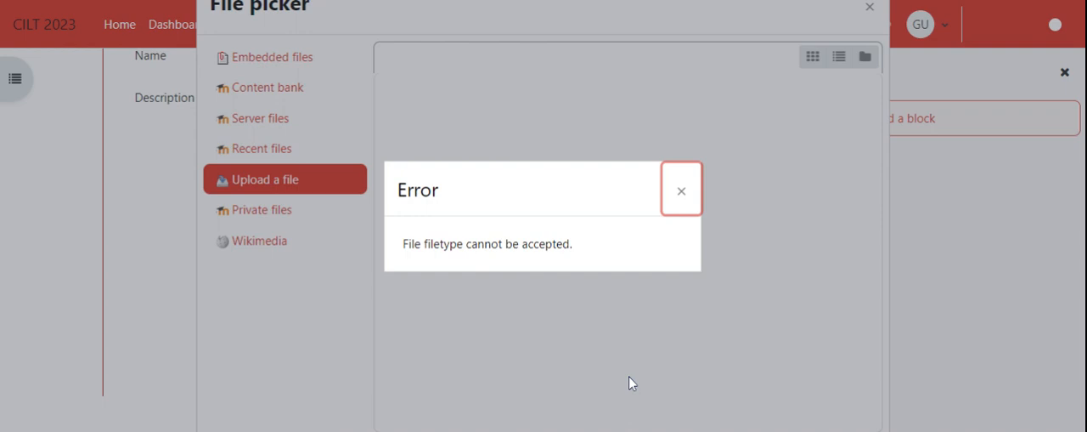
{"action": "mouse_move", "coordinate": [475, 260]}
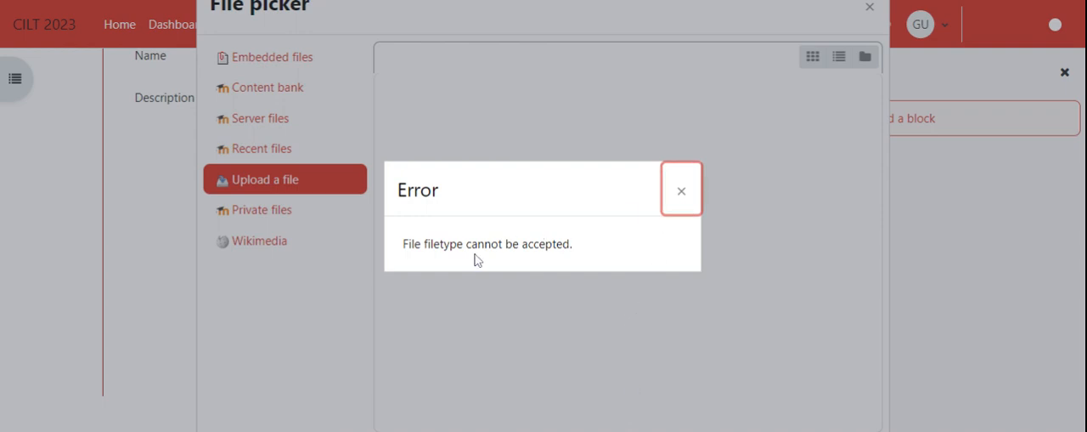
{"action": "mouse_move", "coordinate": [436, 266]}
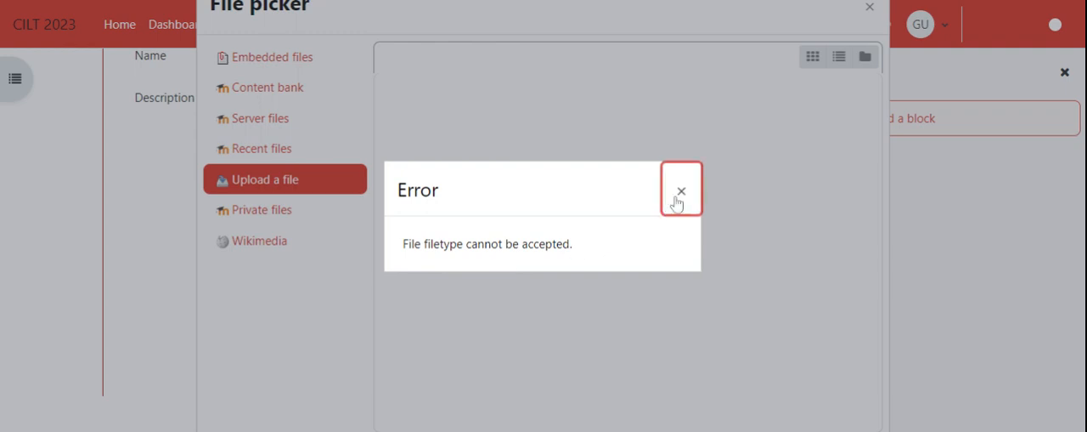
Close the 'File filetype cannot be accepted' error
{"action": "left_click", "coordinate": [681, 189]}
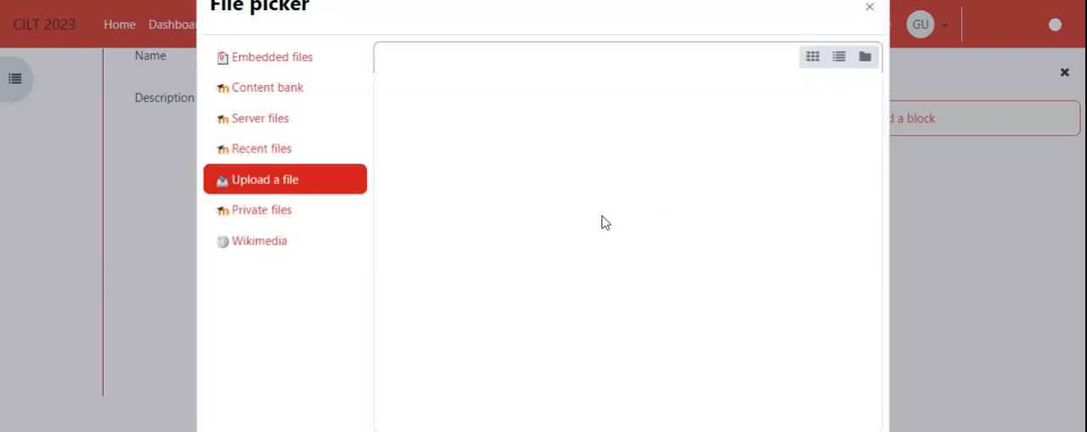
{"action": "mouse_move", "coordinate": [438, 91]}
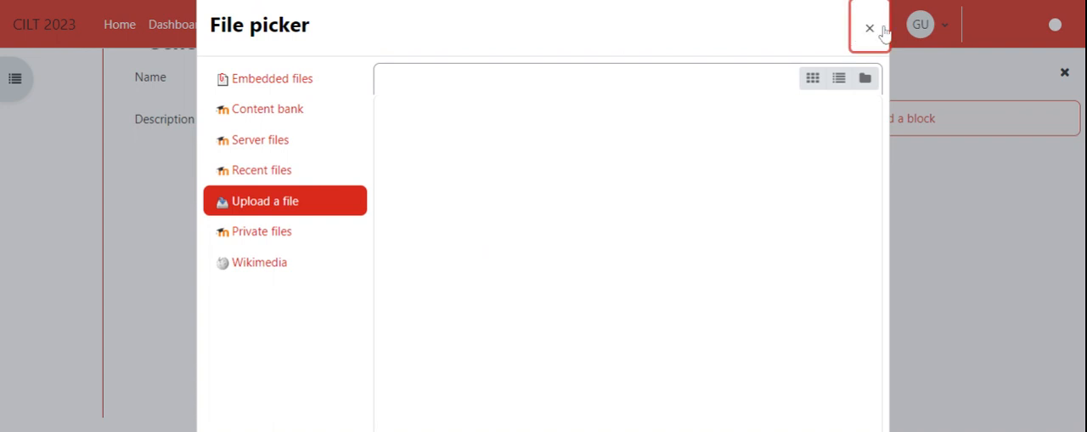
{"action": "left_click", "coordinate": [870, 28]}
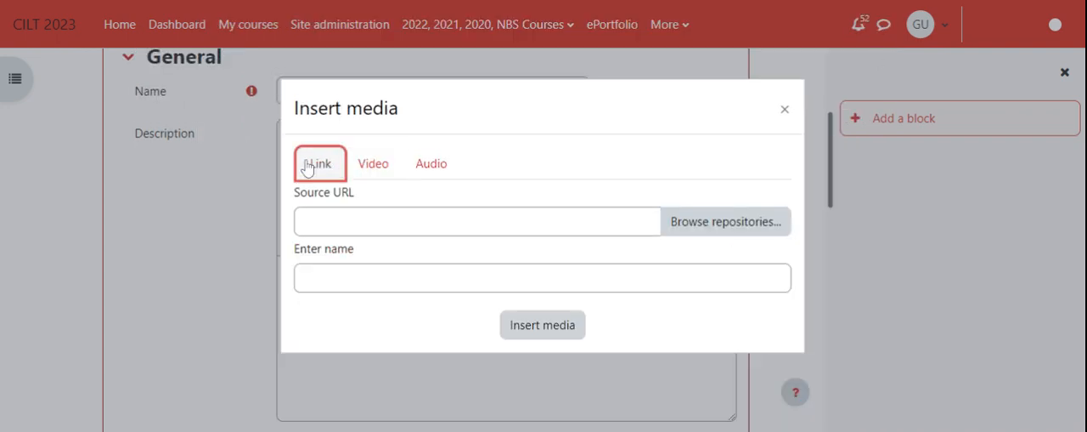
{"action": "mouse_move", "coordinate": [639, 320]}
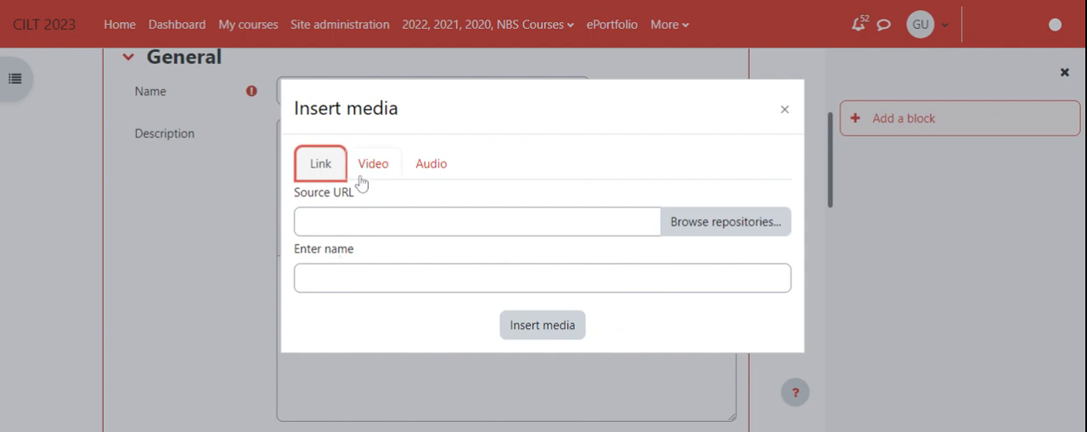
{"action": "mouse_move", "coordinate": [497, 352]}
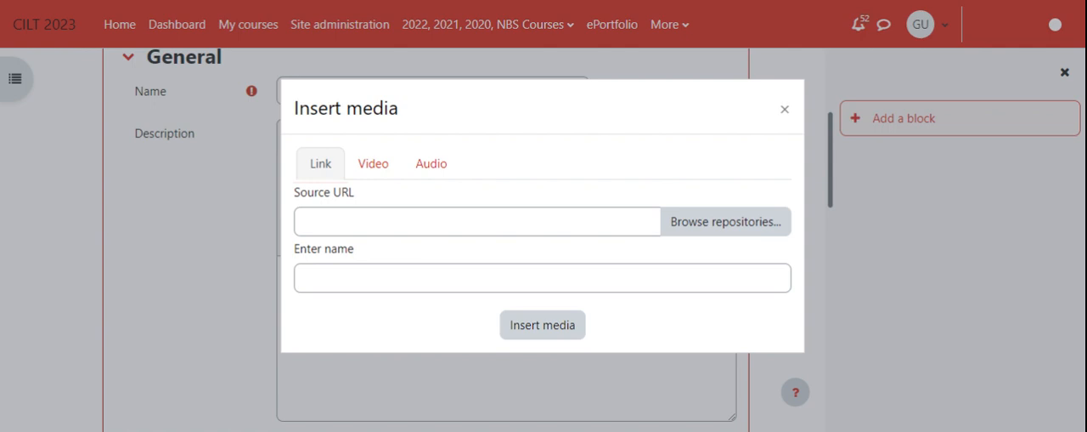
{"action": "left_click", "coordinate": [477, 221]}
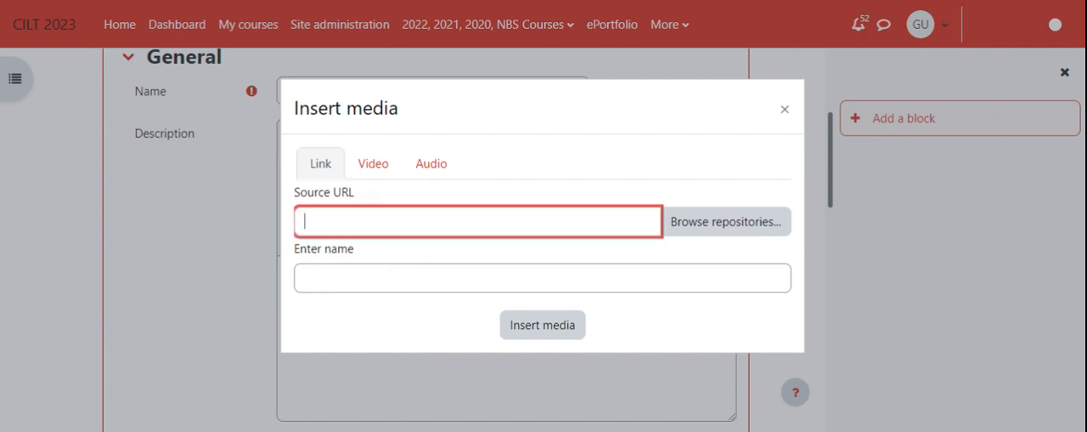
{"action": "type", "text": "https://youtu.be/X8B5T_FkLmA"}
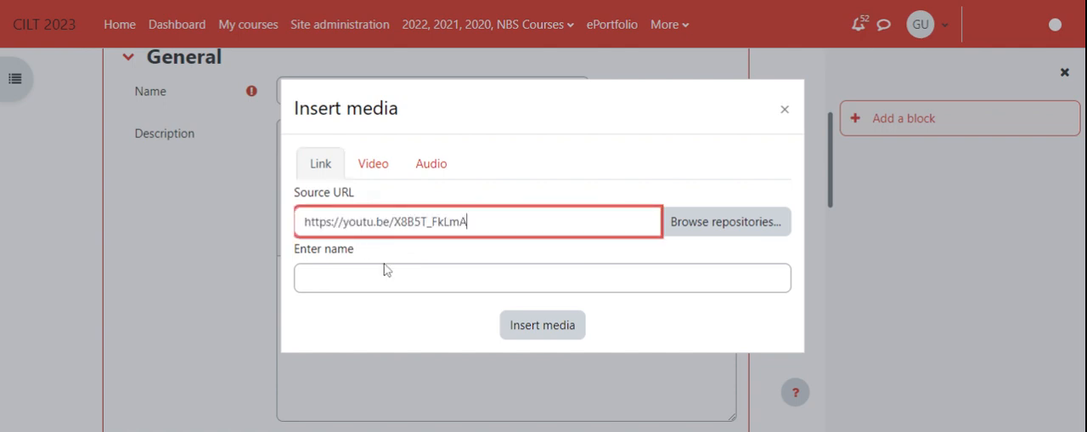
{"action": "left_click", "coordinate": [542, 277]}
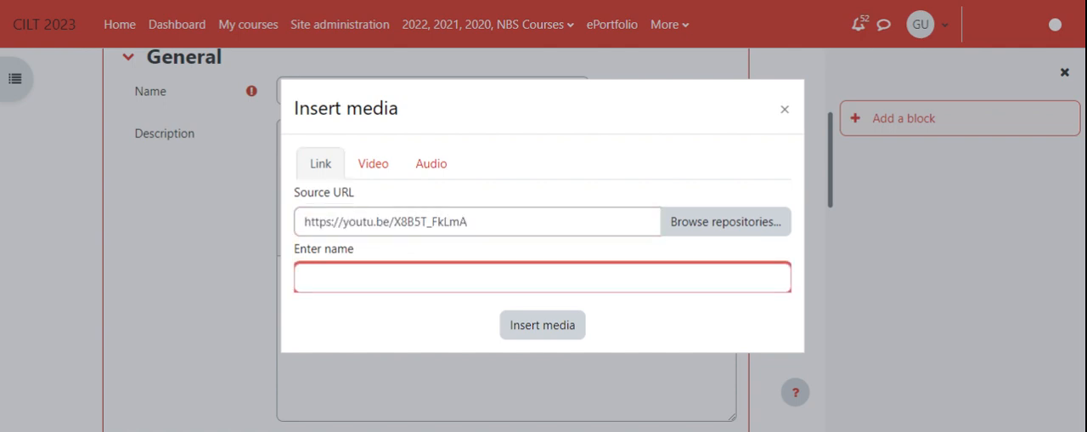
{"action": "type", "text": "Locating e"}
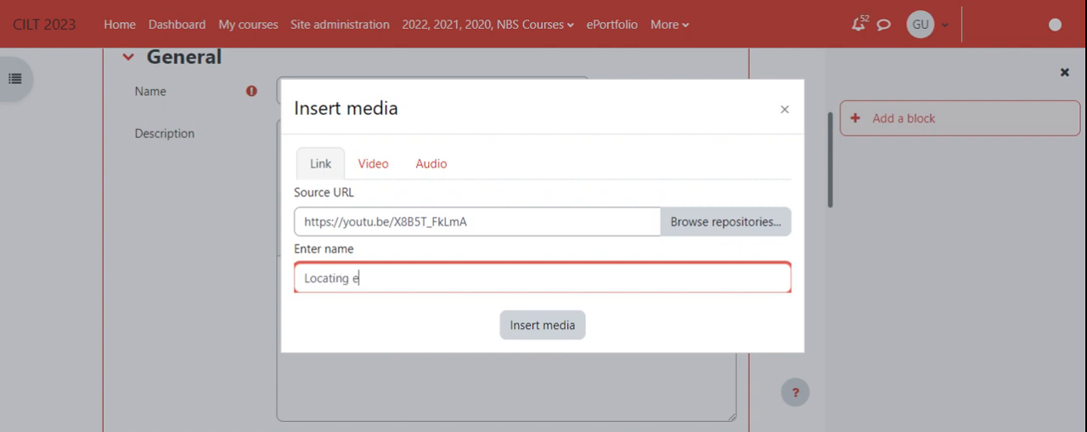
{"action": "type", "text": "dth"}
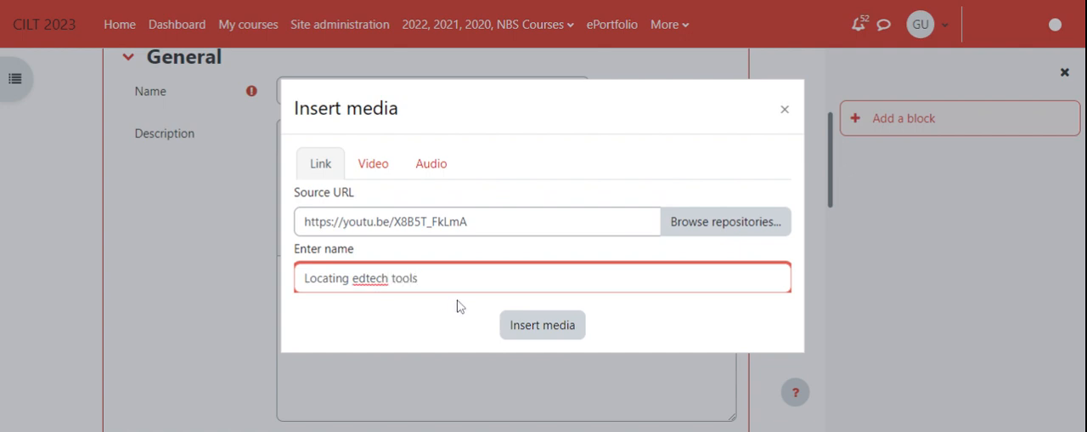
{"action": "left_click", "coordinate": [542, 325]}
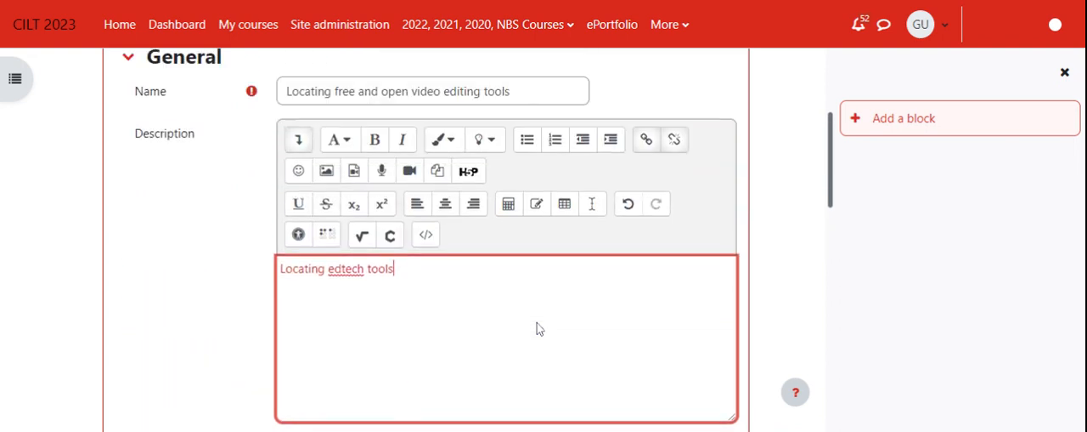
Copy 'Locating edtech tools' into Page content, then save and display the page
{"action": "triple_click", "coordinate": [336, 269]}
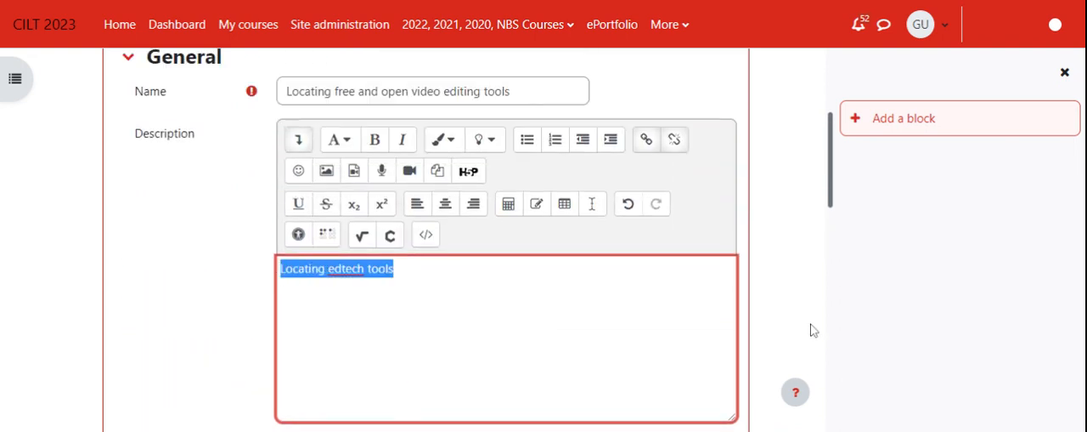
{"action": "scroll", "scroll_direction": "down", "scroll_amount": 3}
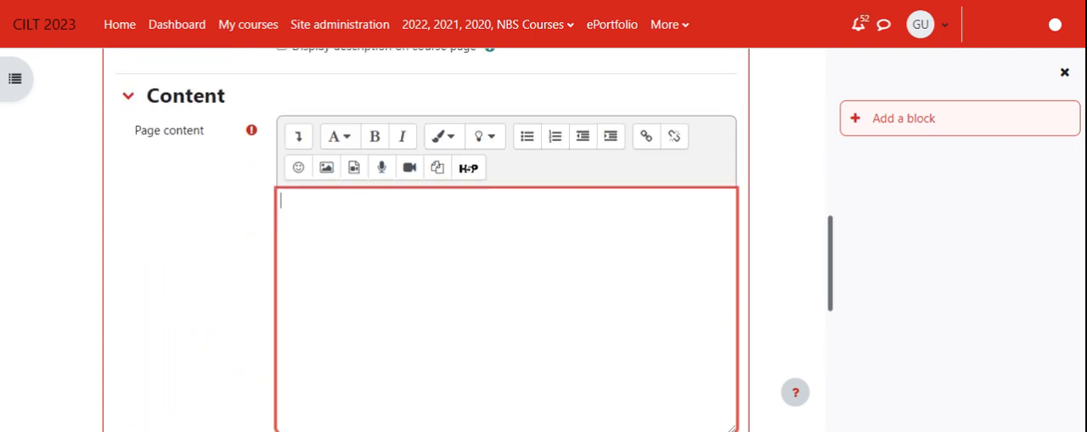
{"action": "type", "text": "Locating edtech tools"}
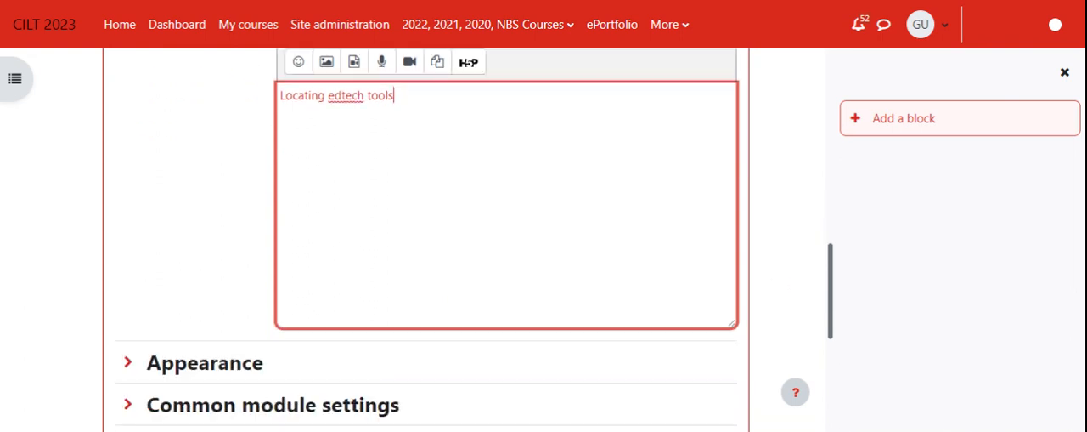
{"action": "scroll", "scroll_direction": "down", "scroll_amount": 3}
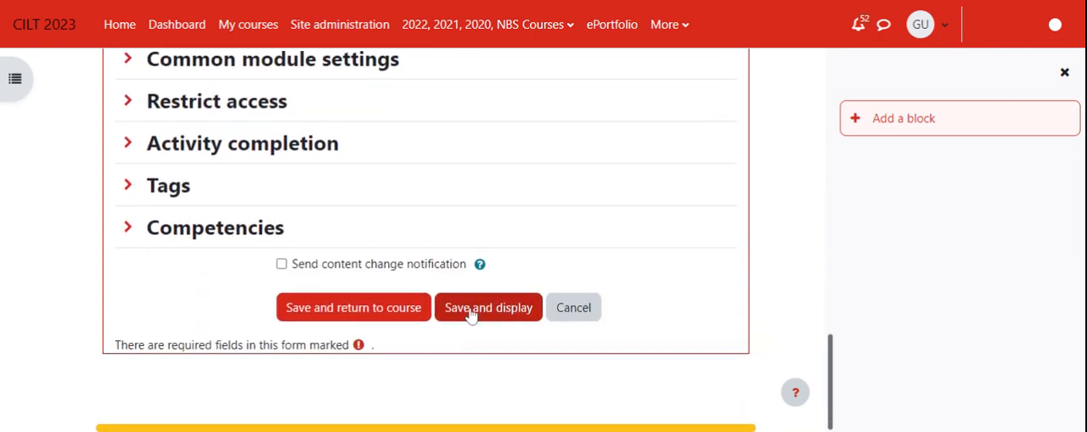
{"action": "left_click", "coordinate": [488, 307]}
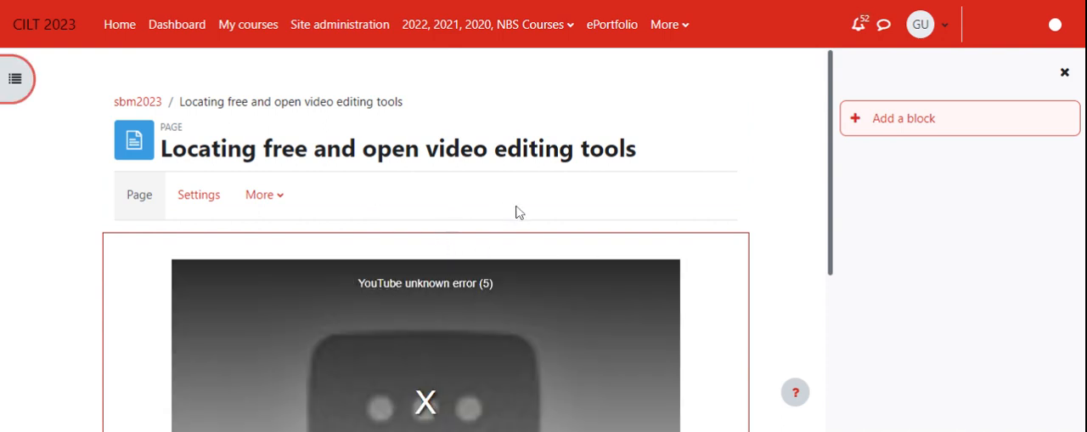
{"action": "scroll", "scroll_direction": "down", "scroll_amount": 3}
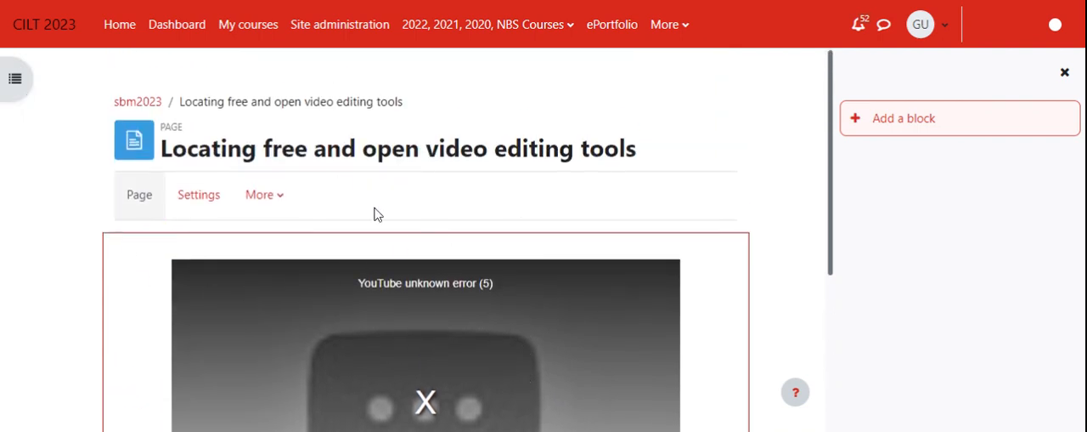
{"action": "scroll", "scroll_direction": "down", "scroll_amount": 3}
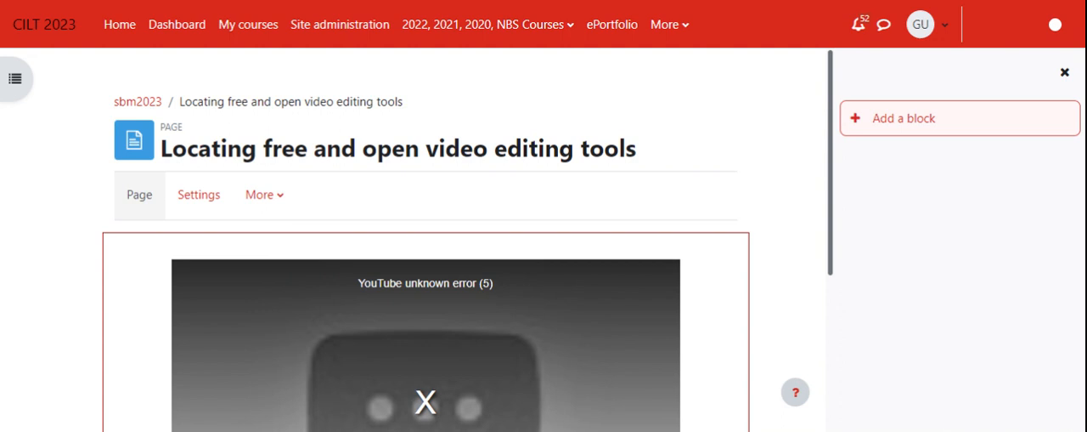
{"action": "scroll", "scroll_direction": "down", "scroll_amount": 3}
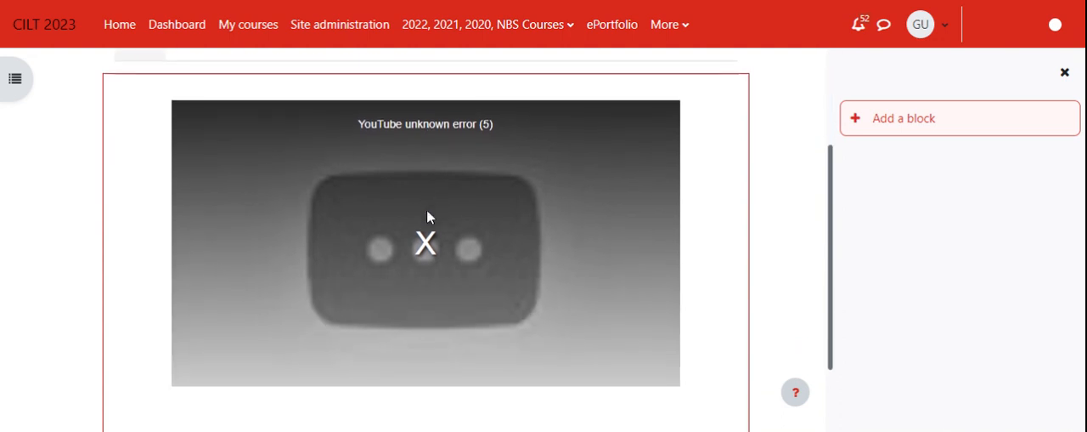
{"action": "mouse_move", "coordinate": [349, 210]}
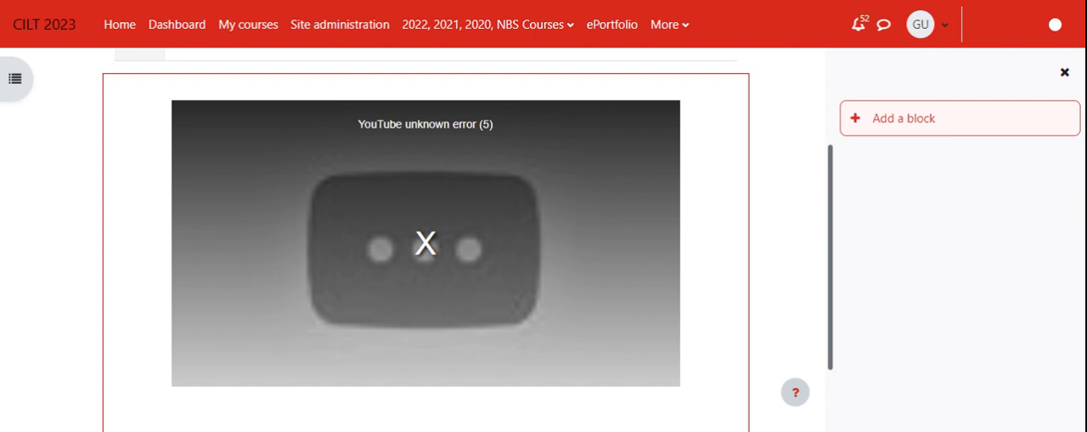
{"action": "mouse_move", "coordinate": [525, 246]}
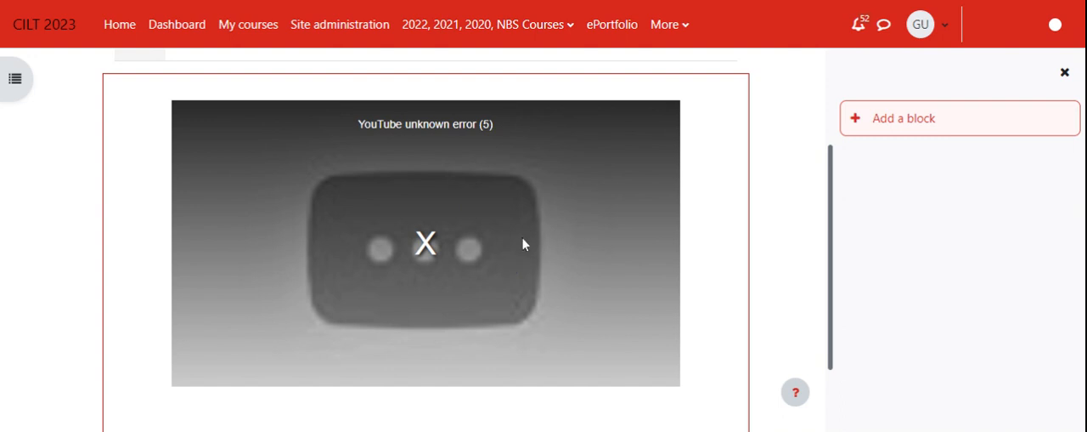
{"action": "scroll", "scroll_direction": "down", "scroll_amount": 3}
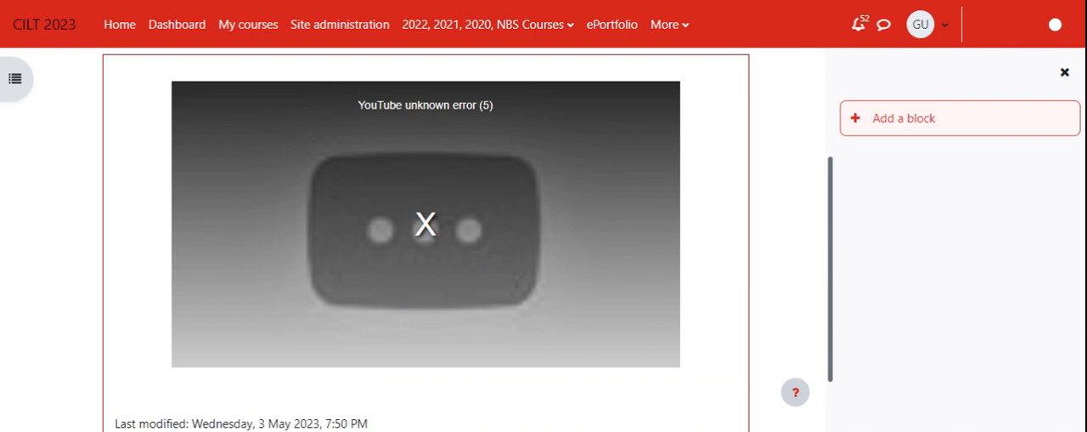
{"action": "mouse_move", "coordinate": [305, 142]}
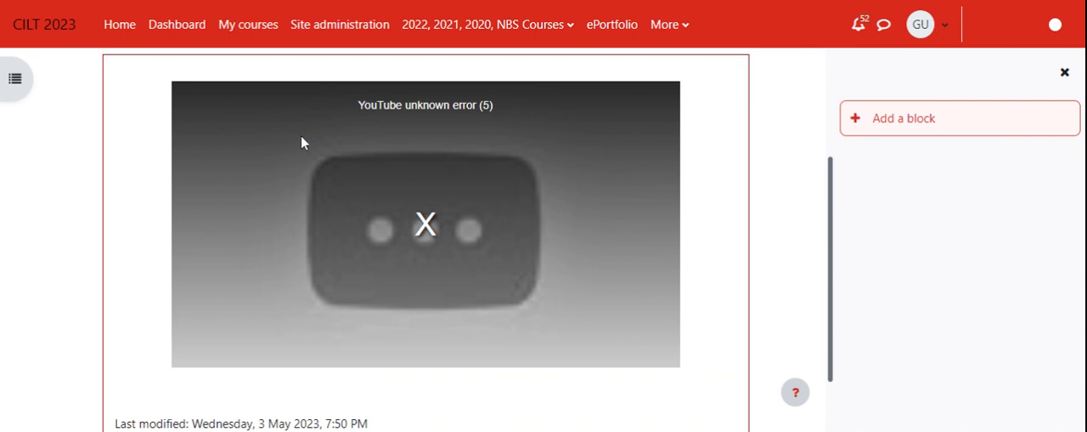
{"action": "mouse_move", "coordinate": [421, 269]}
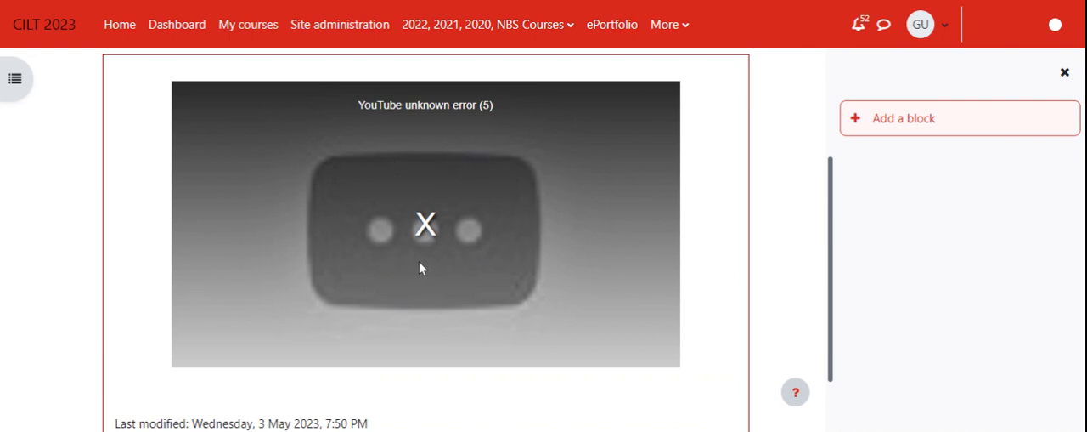
{"action": "mouse_move", "coordinate": [431, 317]}
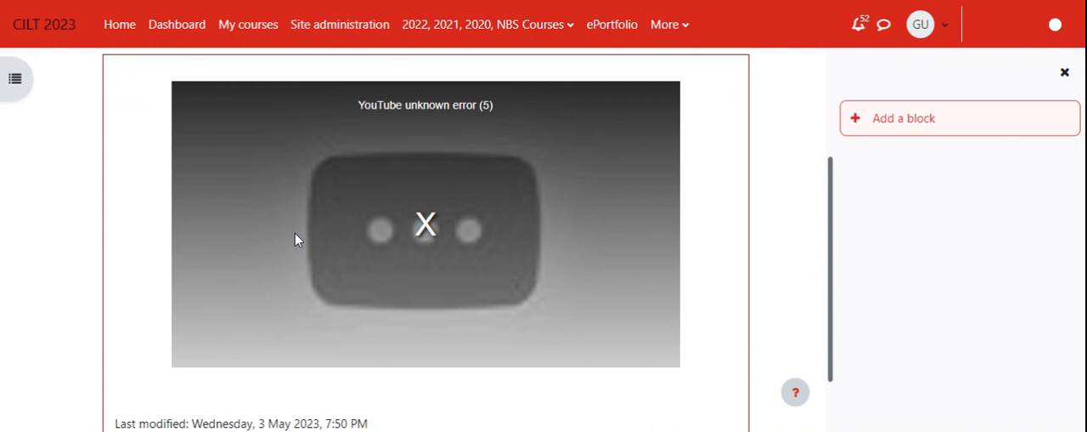
{"action": "mouse_move", "coordinate": [645, 282]}
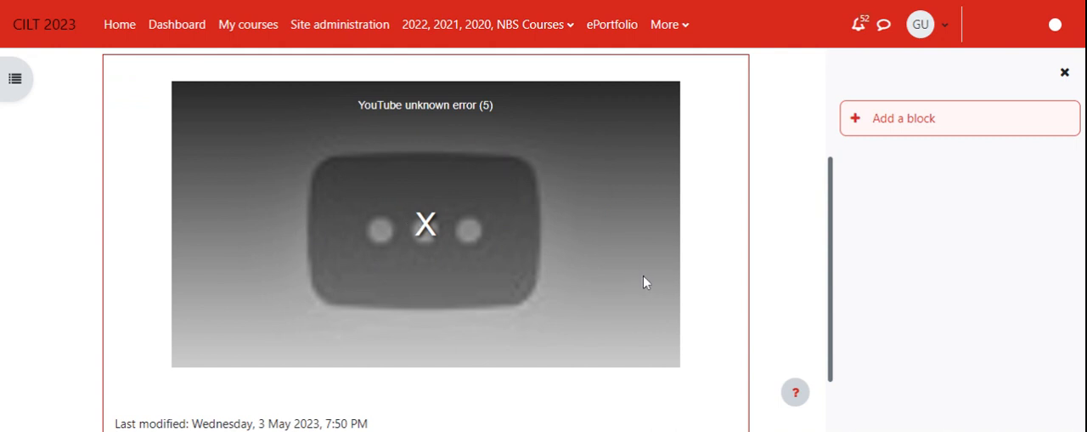
{"action": "mouse_move", "coordinate": [479, 291]}
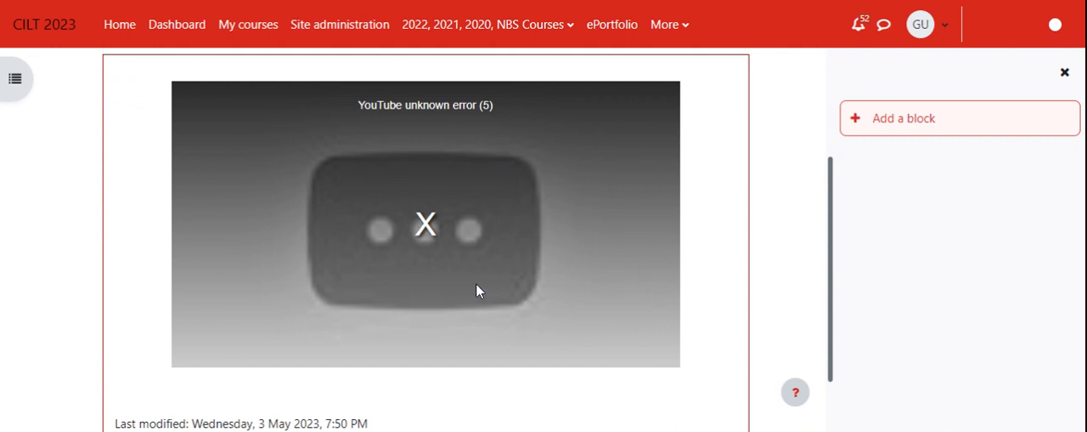
{"action": "mouse_move", "coordinate": [633, 307]}
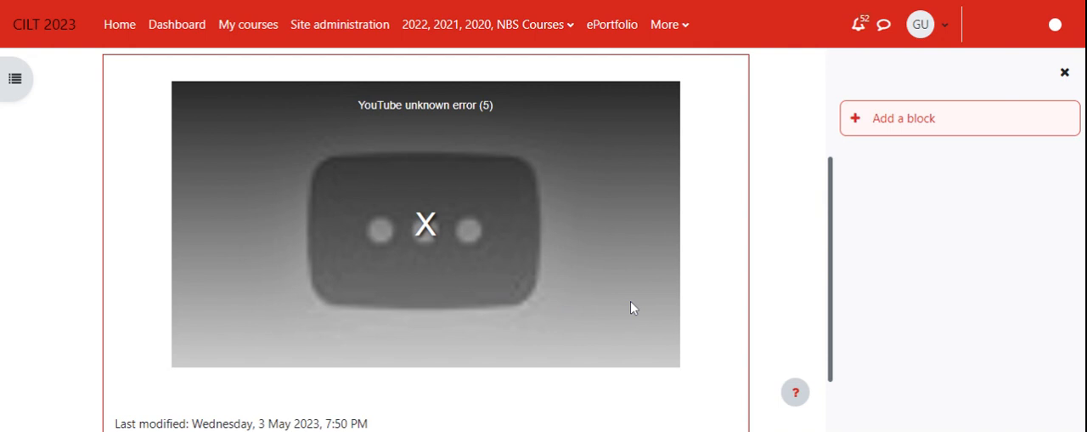
{"action": "scroll", "scroll_direction": "down", "scroll_amount": 3}
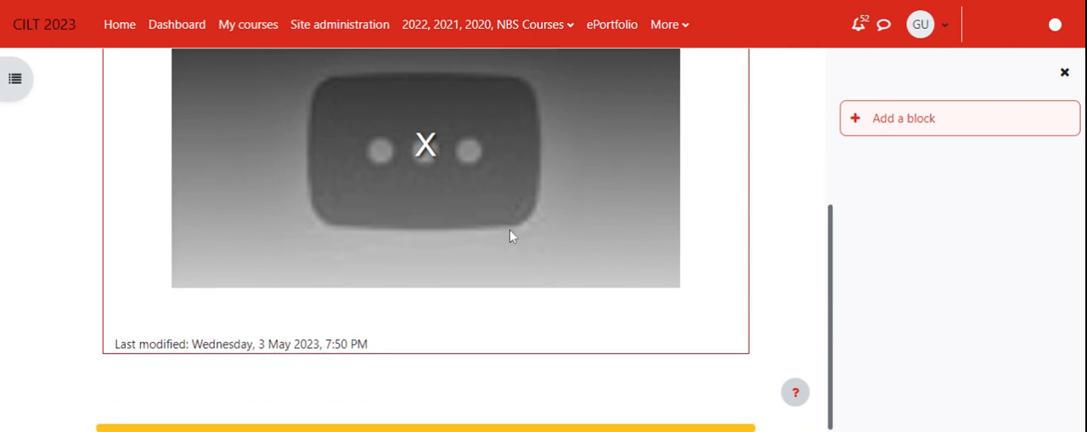
{"action": "mouse_move", "coordinate": [692, 290]}
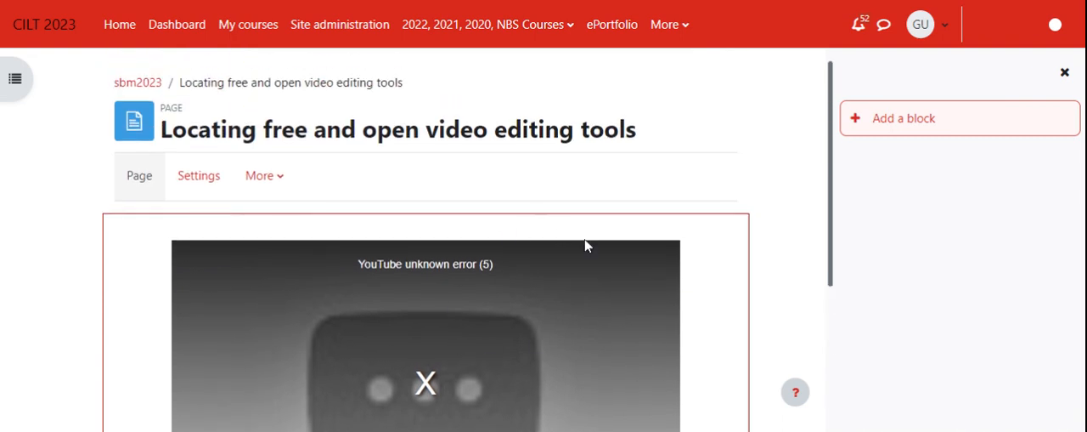
{"action": "mouse_move", "coordinate": [425, 304]}
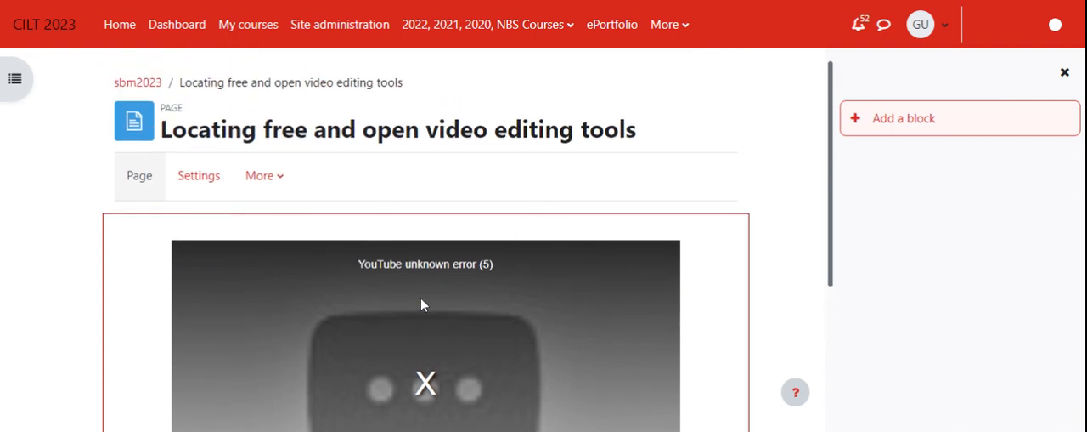
{"action": "mouse_move", "coordinate": [535, 353]}
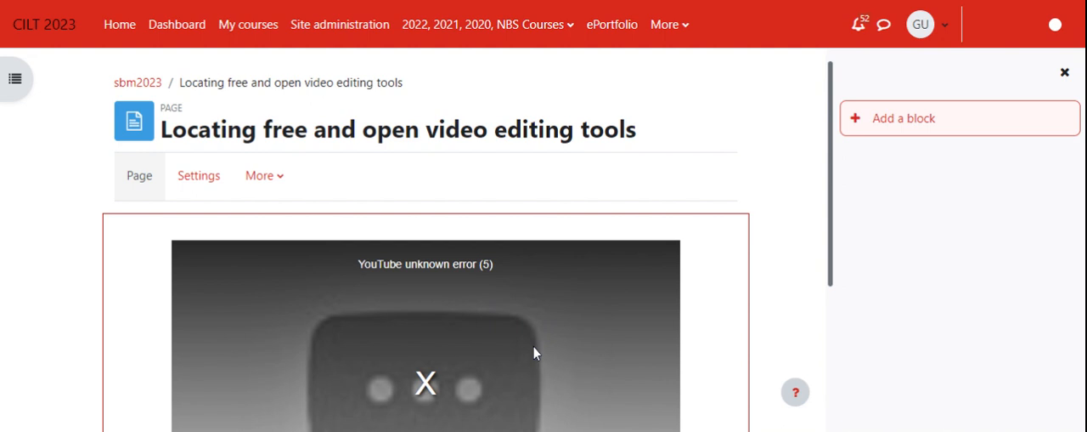
{"action": "mouse_move", "coordinate": [607, 337]}
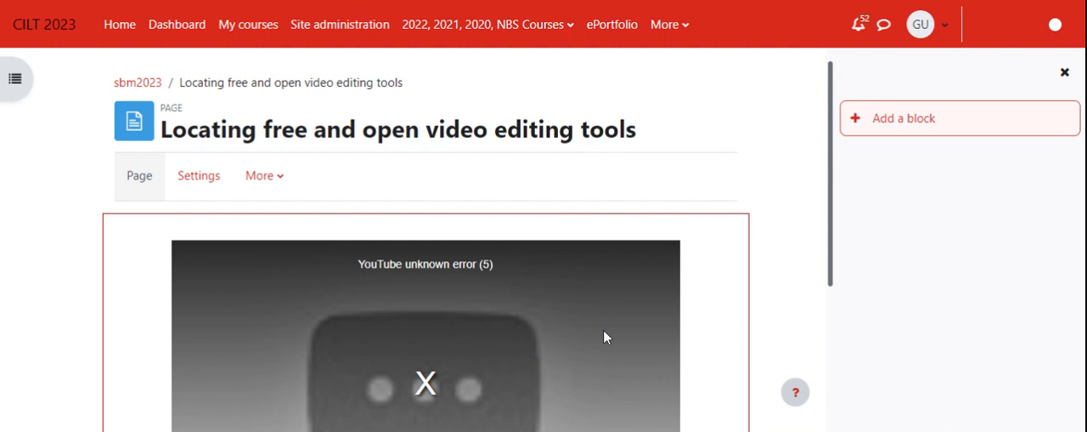
{"action": "scroll", "scroll_direction": "down", "scroll_amount": 3}
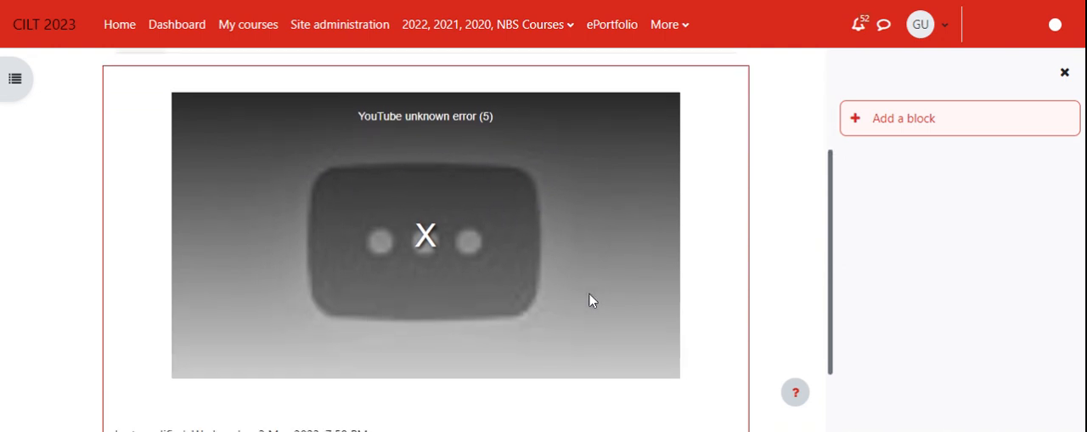
{"action": "scroll", "scroll_direction": "down", "scroll_amount": 3}
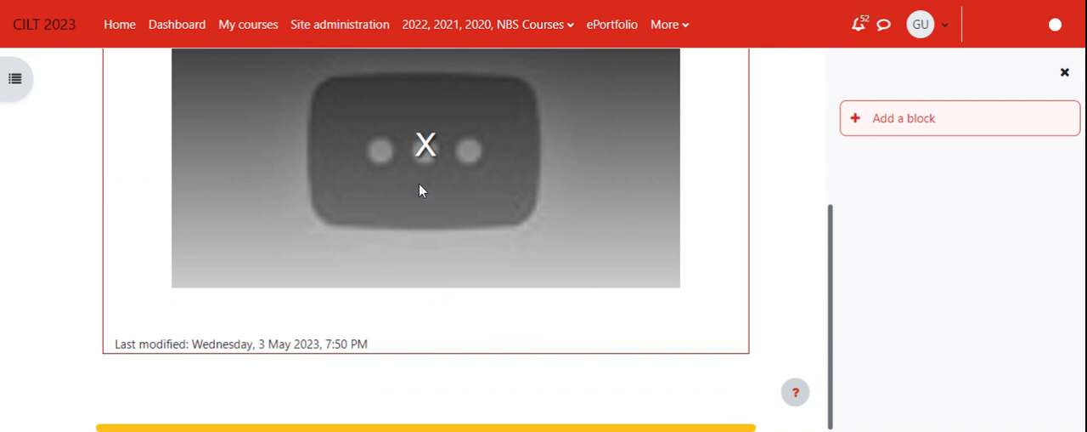
{"action": "mouse_move", "coordinate": [399, 202]}
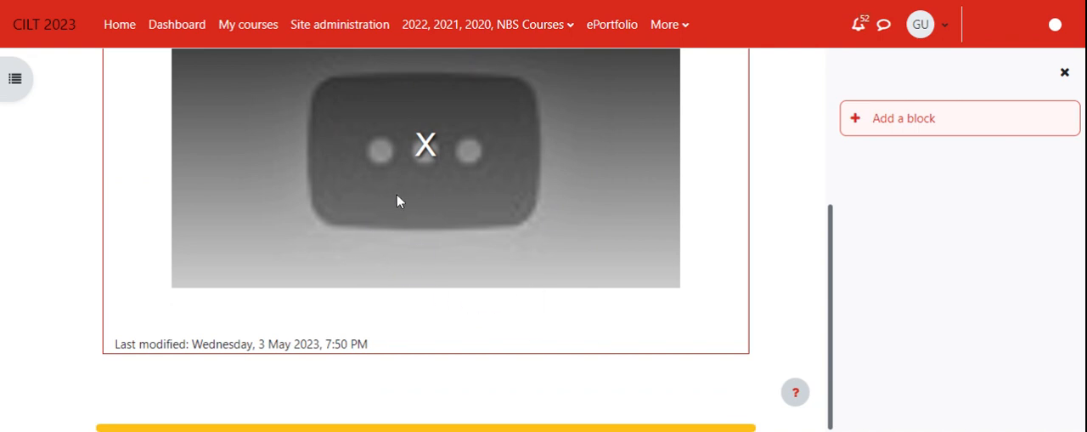